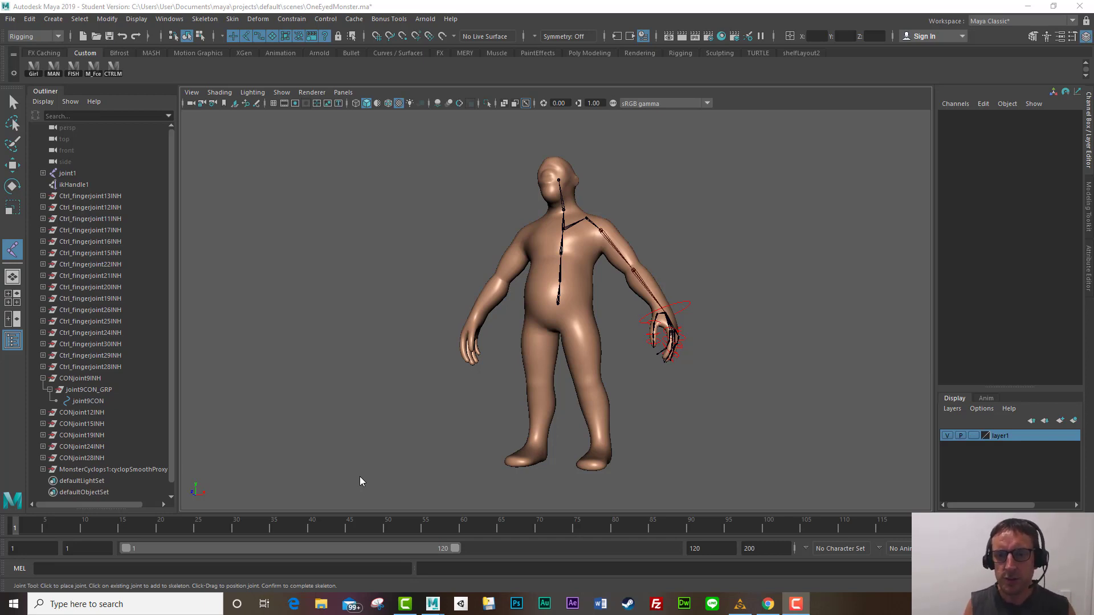
mouse_move(780, 313)
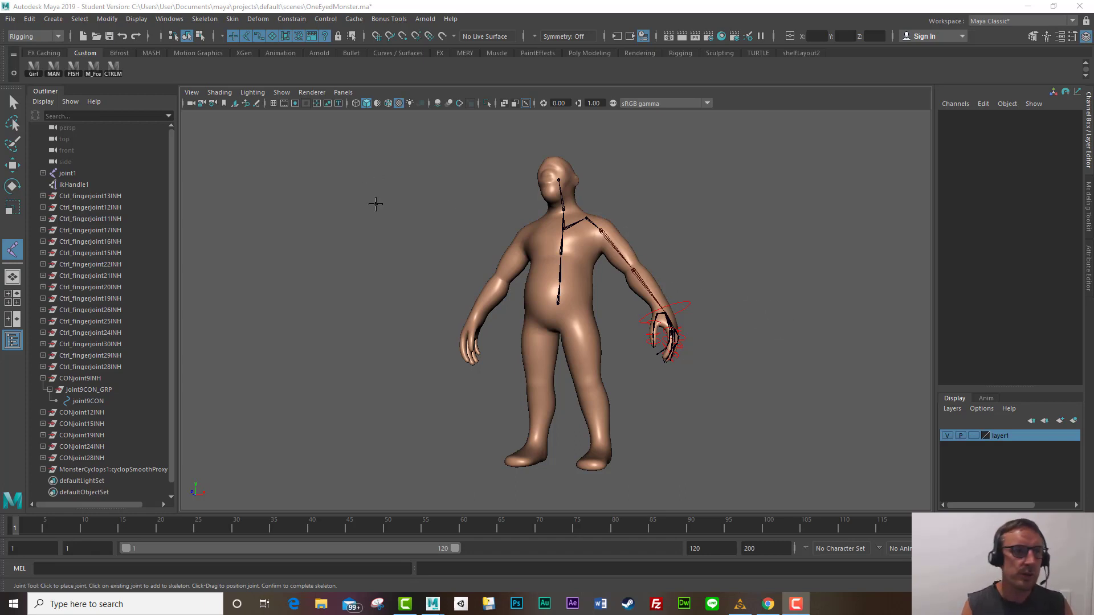
mouse_move(380, 265)
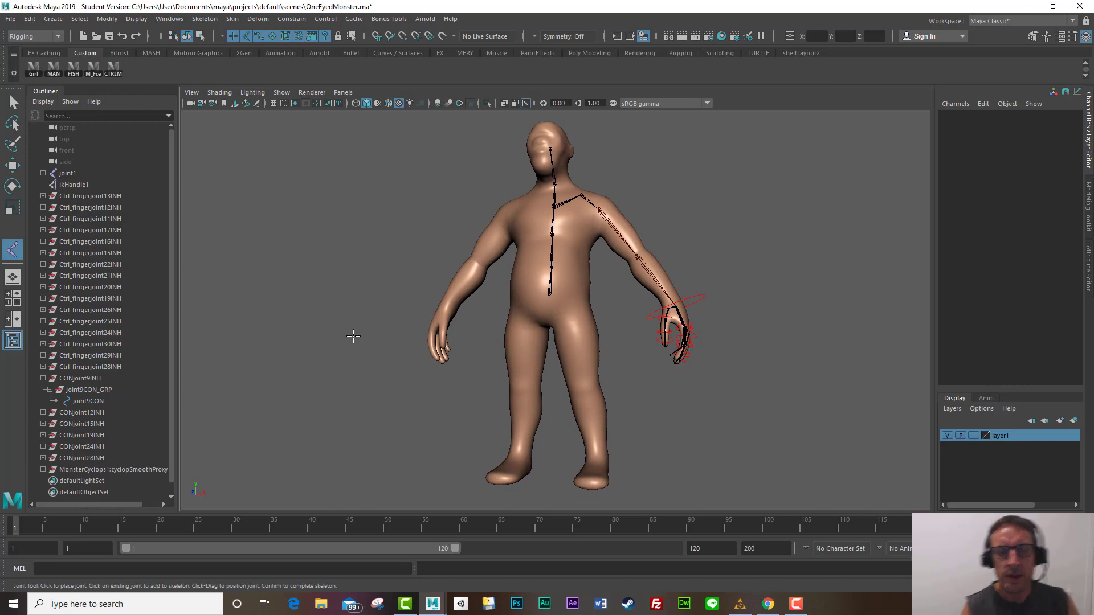
mouse_move(596, 312)
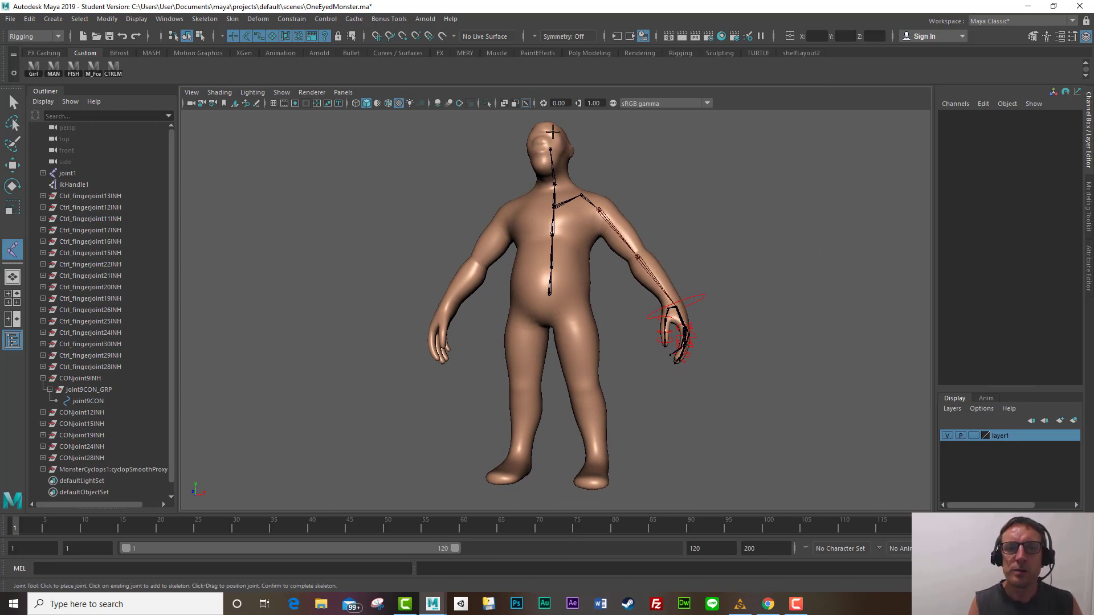
Step: Open the Create Joints settings from the Skeleton menu and move the settings window aside
left_click(525, 103)
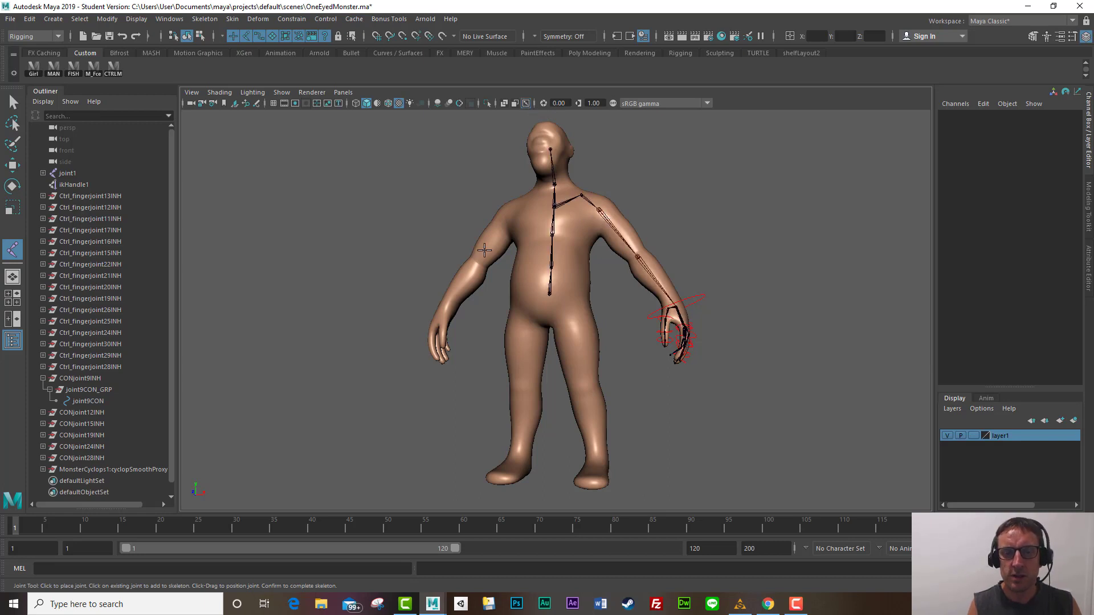
left_click(526, 103)
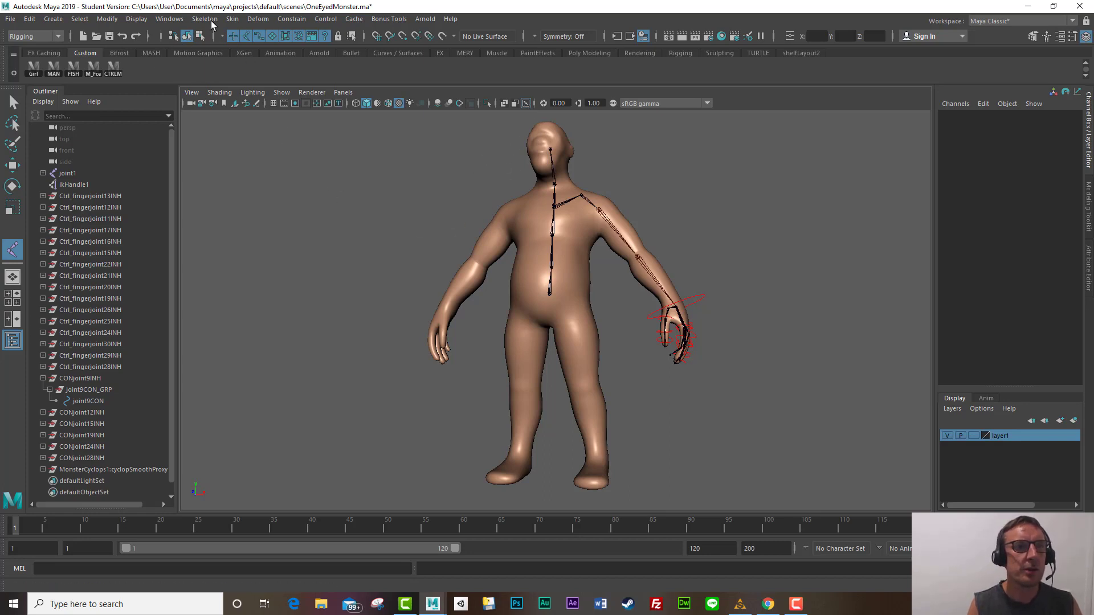
left_click(205, 19)
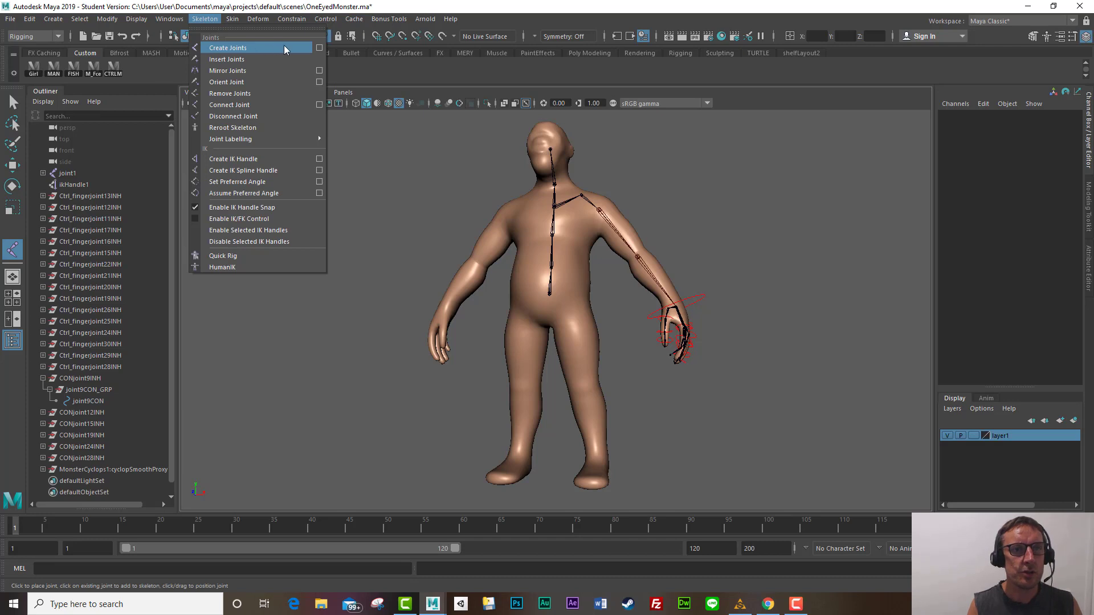
left_click(320, 47)
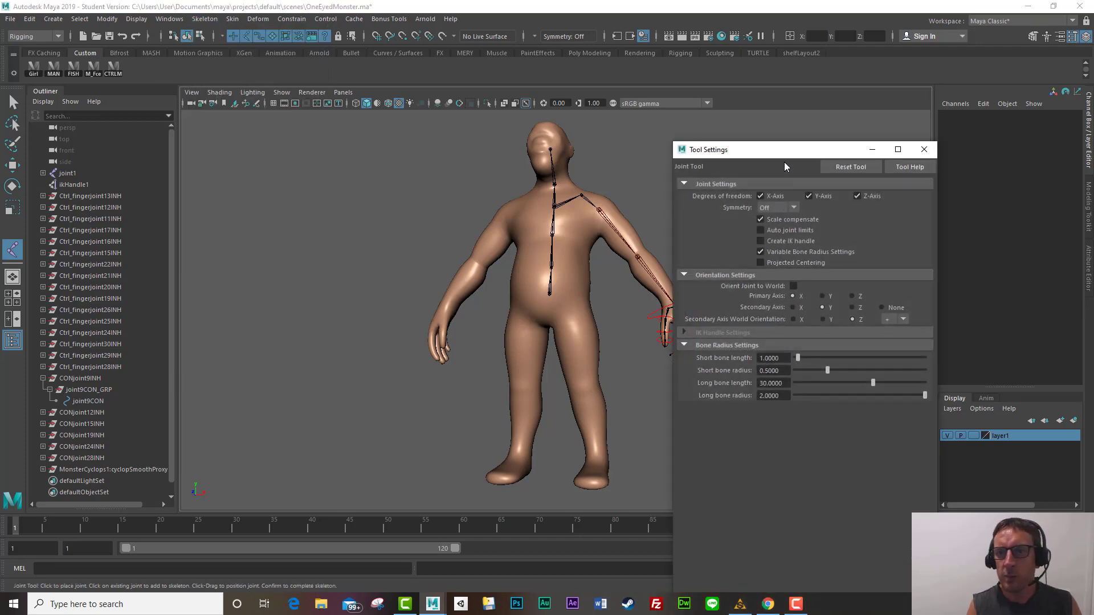
left_click_drag(785, 149, 820, 129)
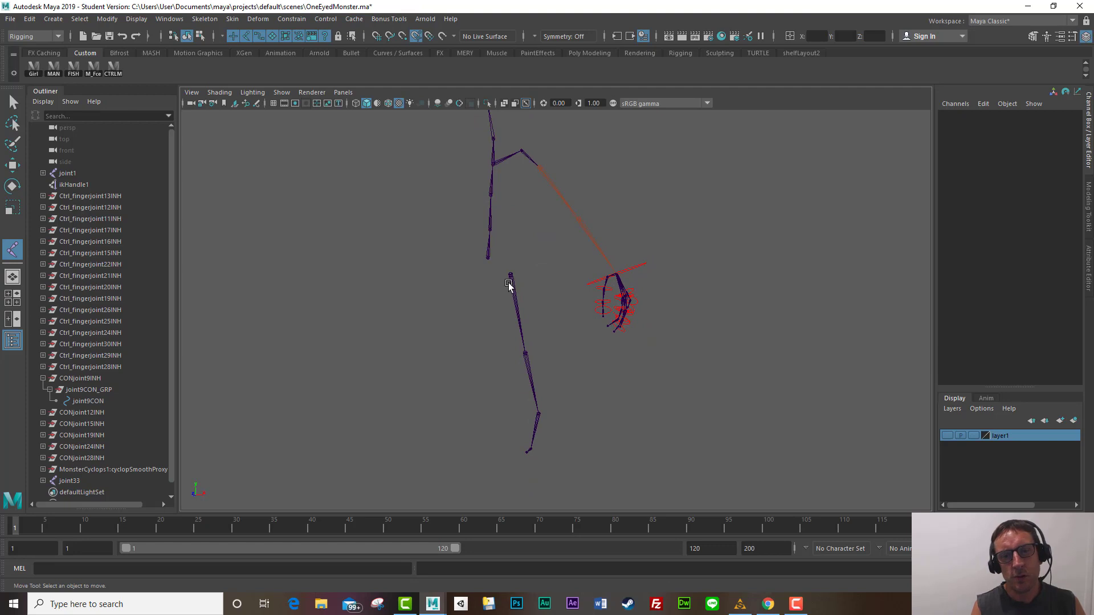
Step: Select the joint33 hierarchy and turn on Local Rotation Axes display for every leg joint
left_click(509, 275)
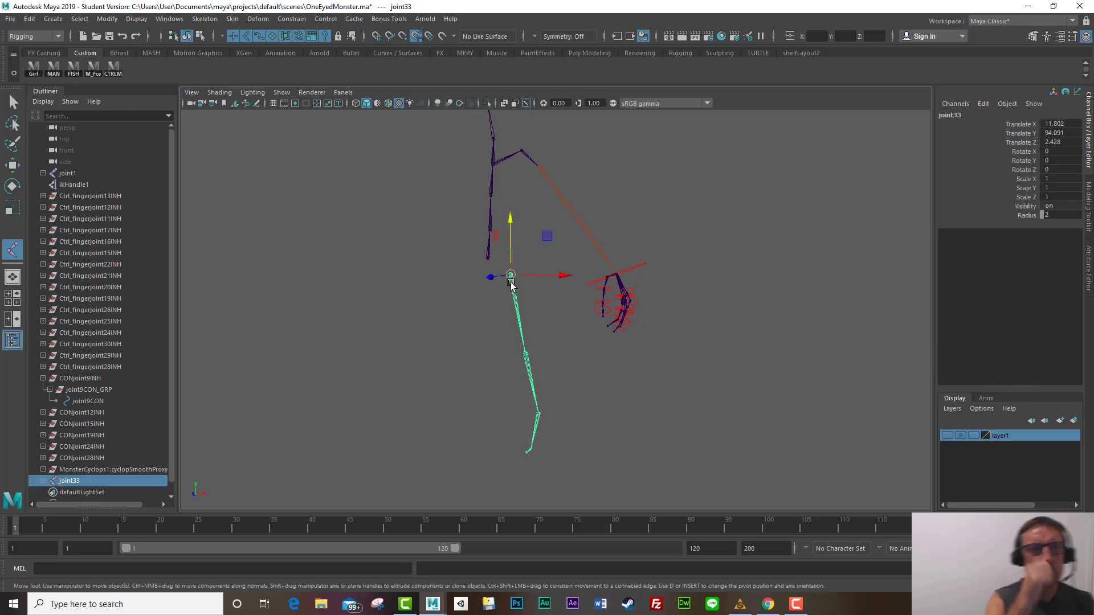
mouse_move(505, 299)
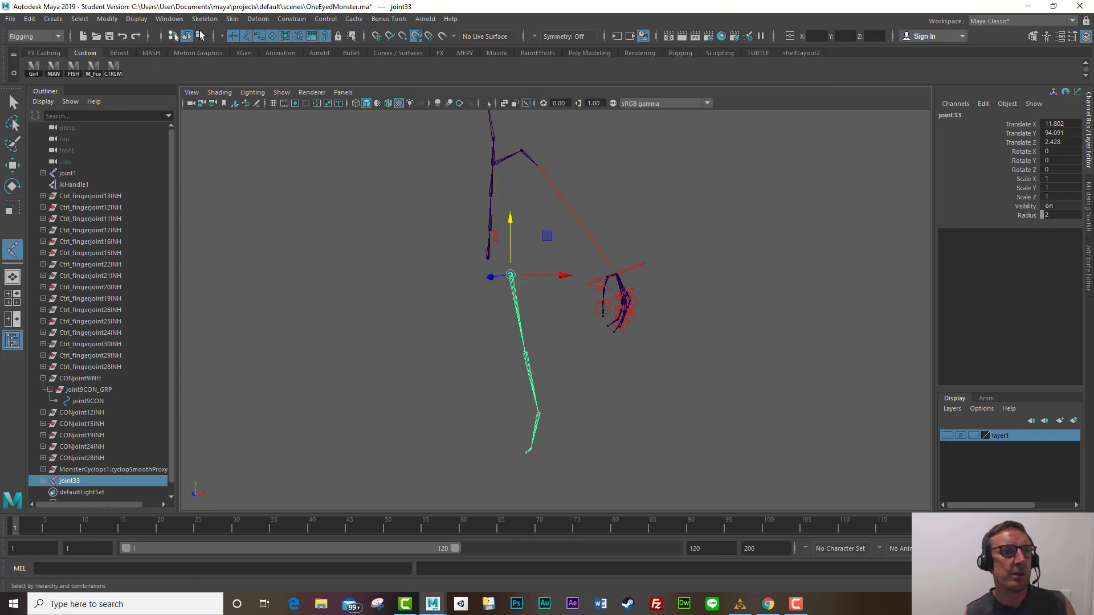
left_click(80, 19)
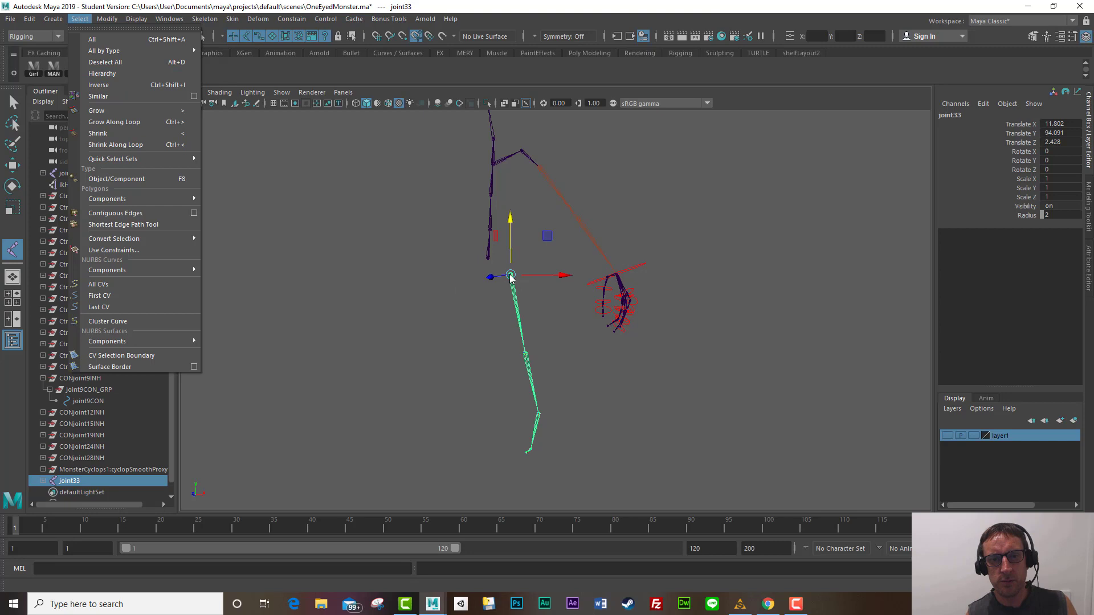
mouse_move(412, 230)
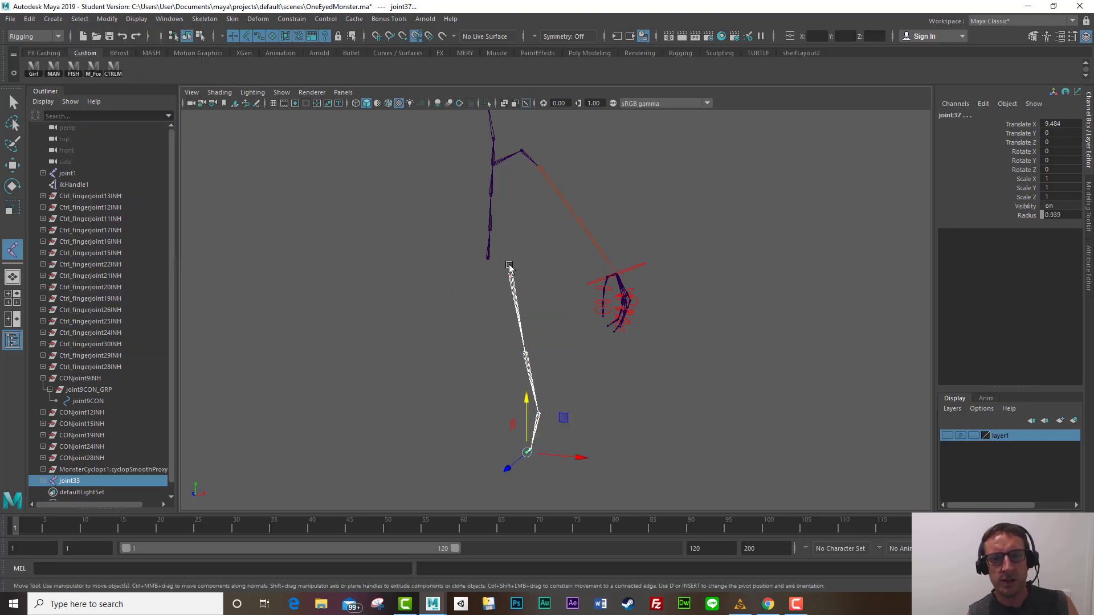
mouse_move(526, 271)
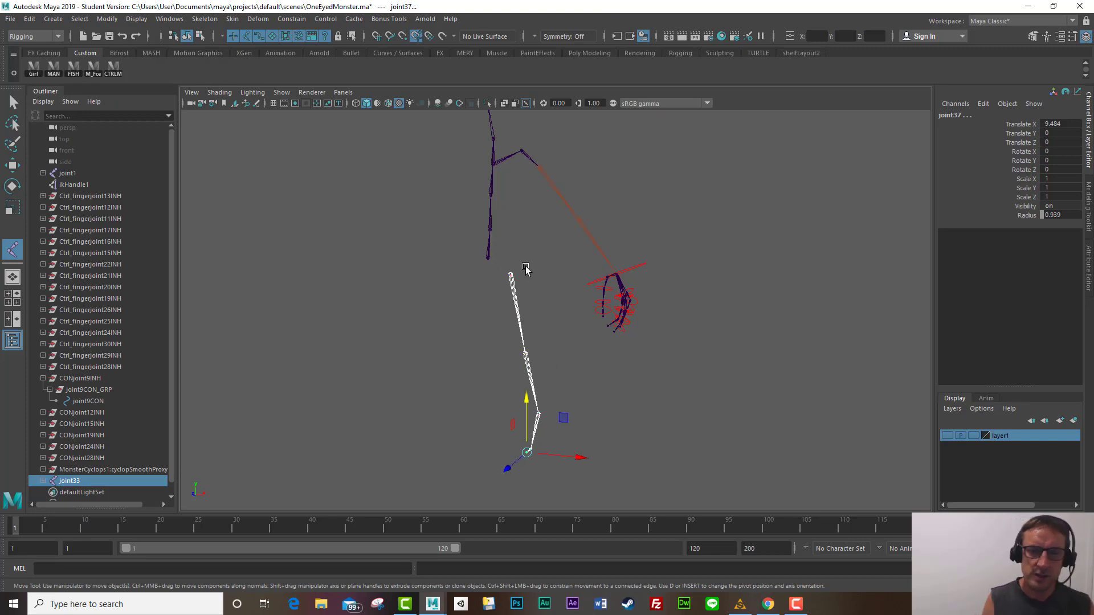
left_click(130, 18)
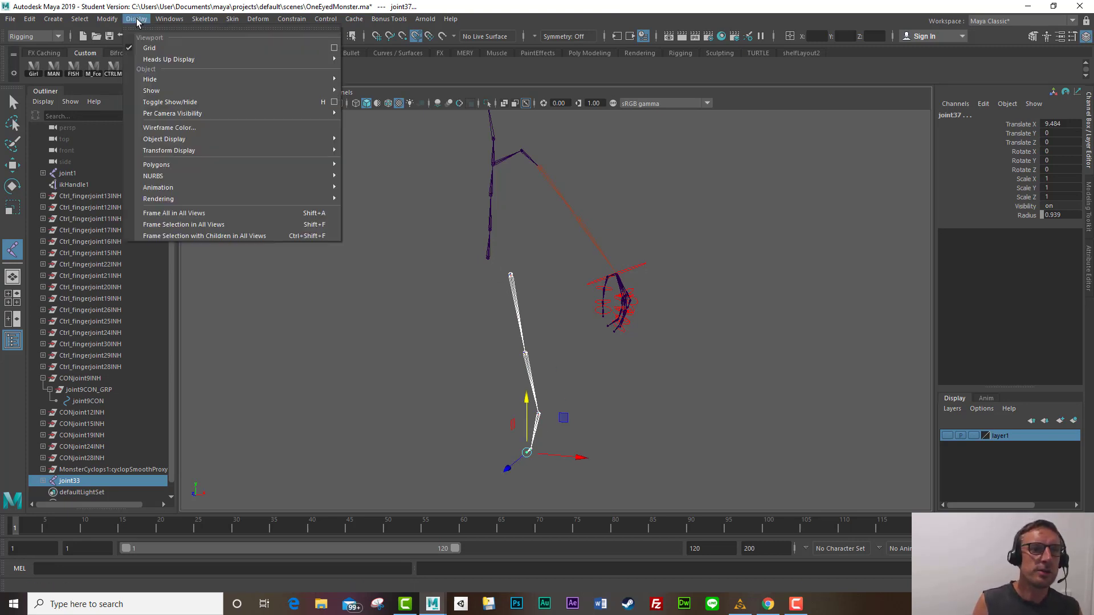
mouse_move(198, 159)
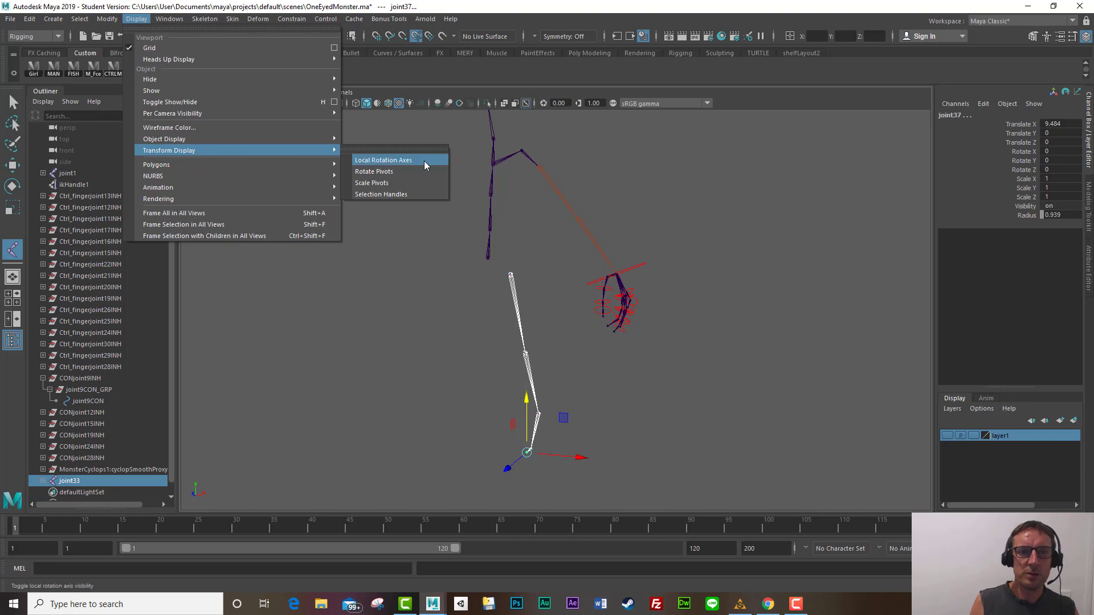
left_click(383, 160)
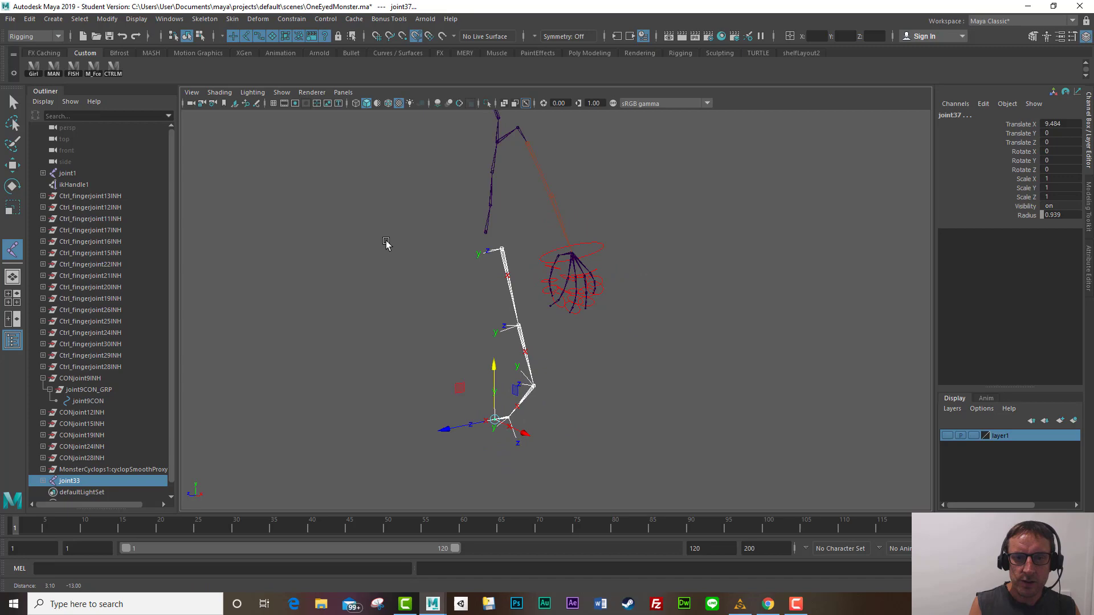
scroll("down", 3)
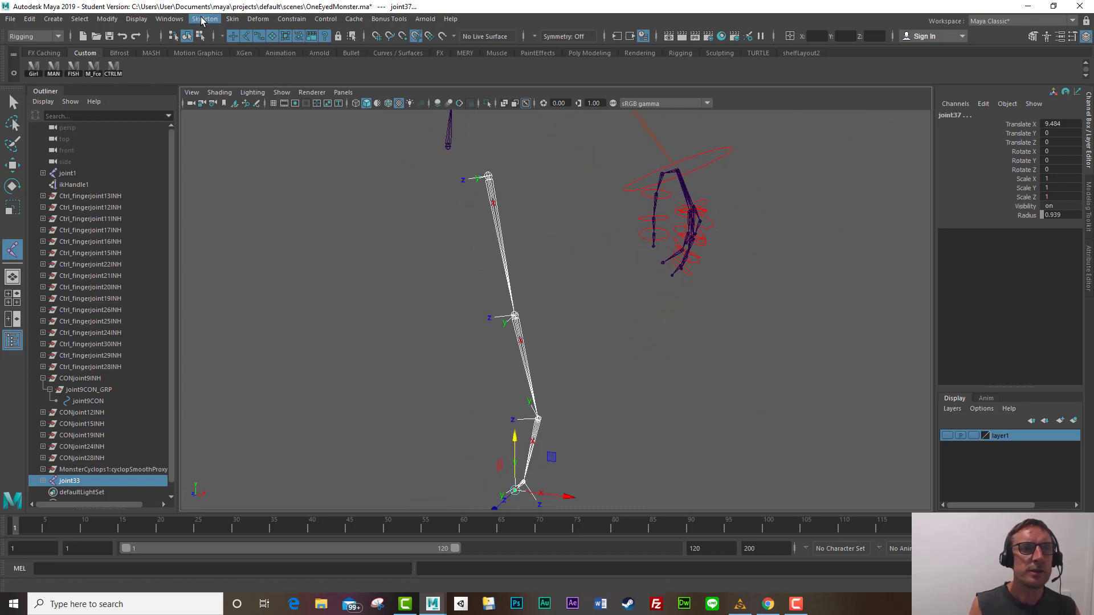
Step: Apply Orient Joint to the leg chain with X as the primary axis, then reselect the top joint
left_click(205, 19)
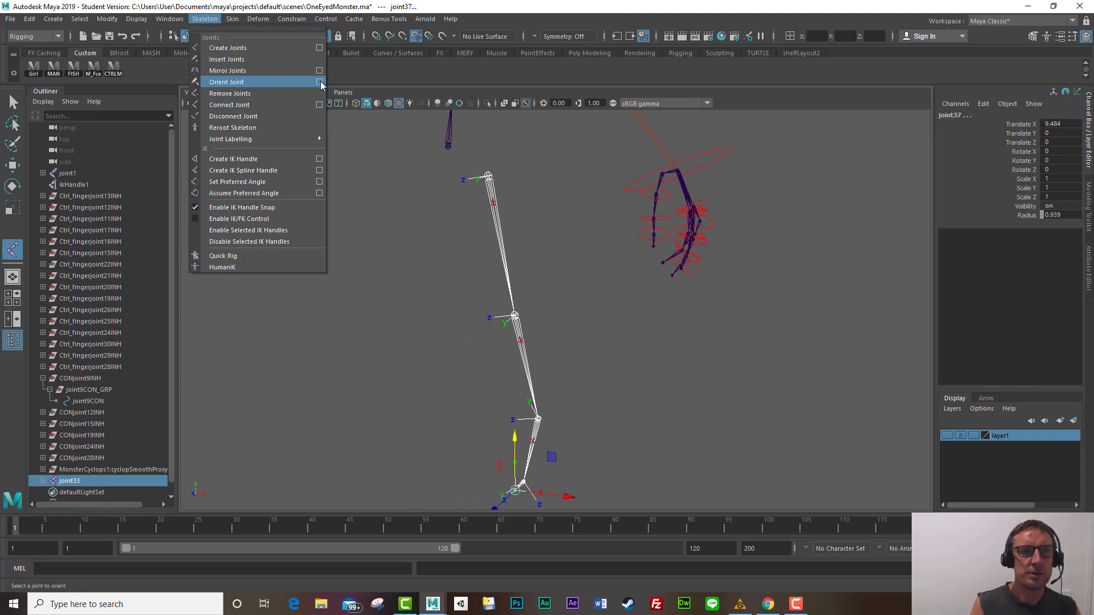
left_click(318, 82)
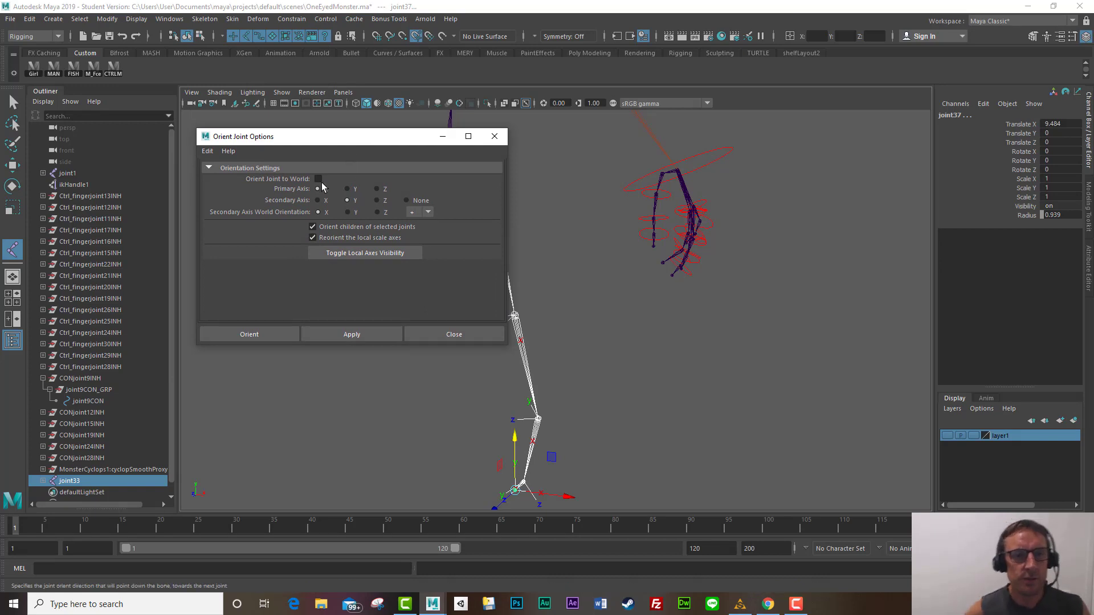
left_click(376, 212)
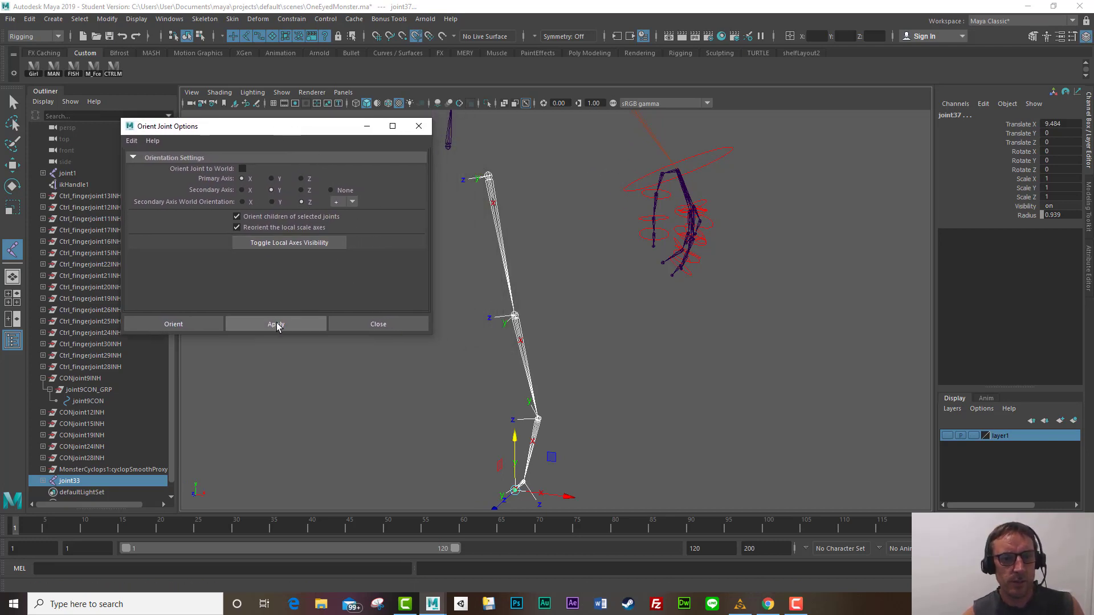
left_click(276, 324)
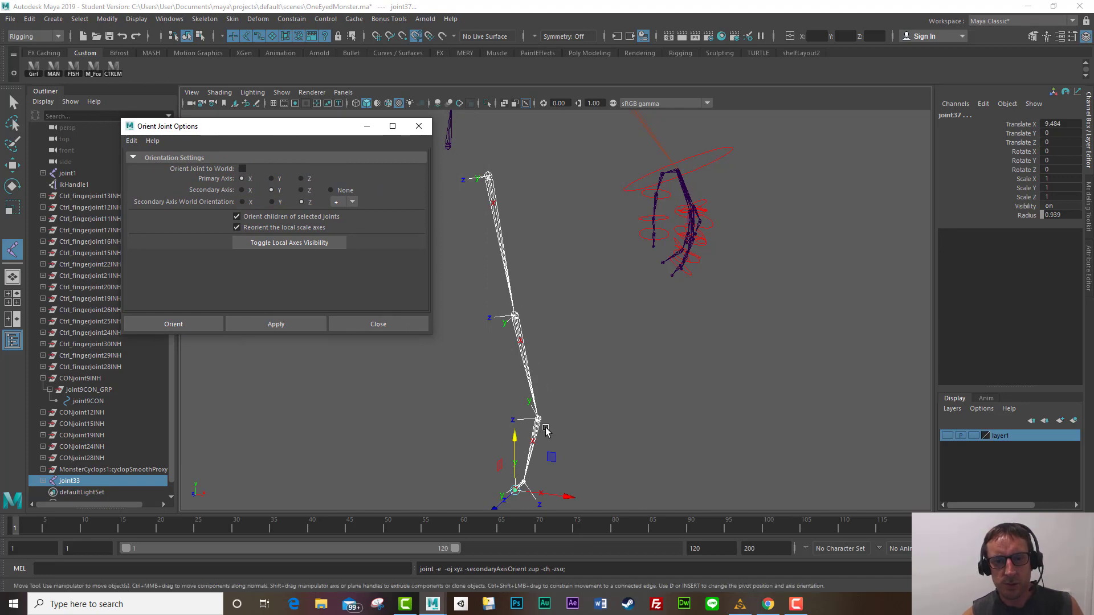
mouse_move(467, 413)
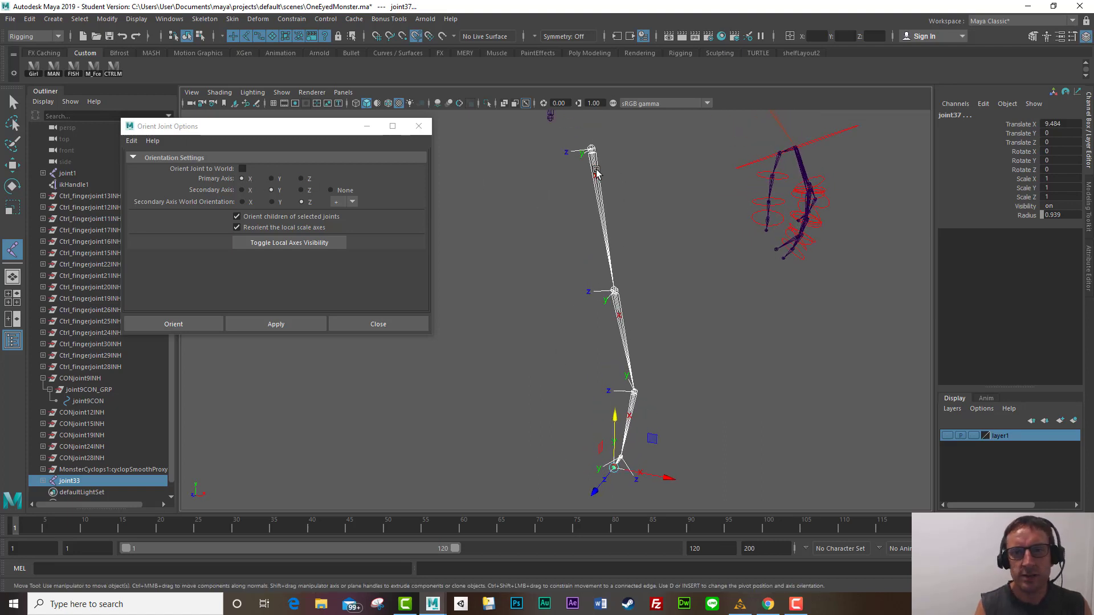
left_click(378, 324)
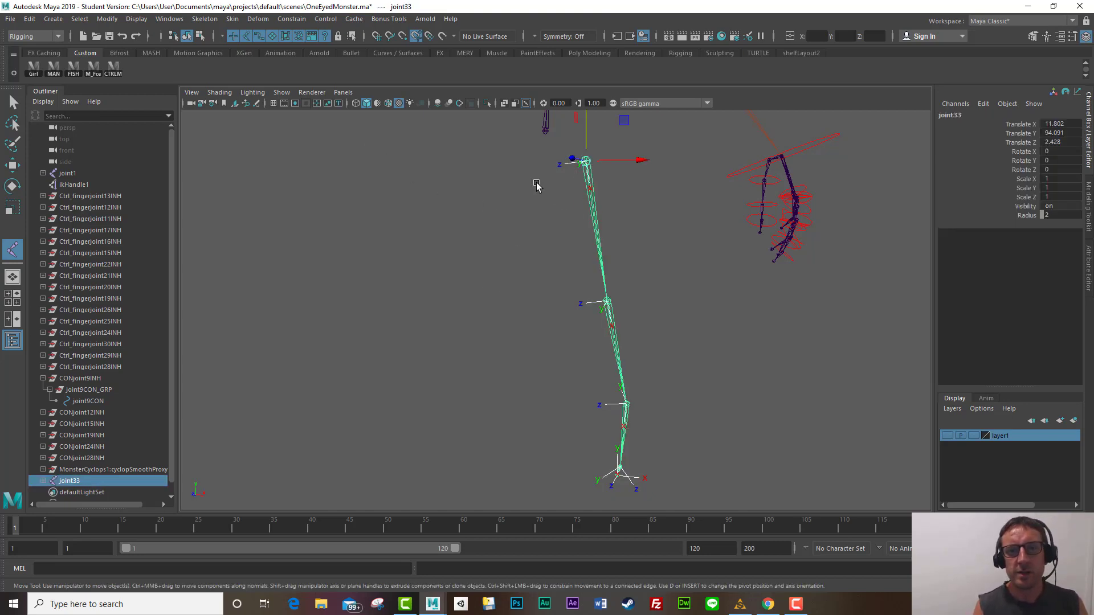
mouse_move(404, 163)
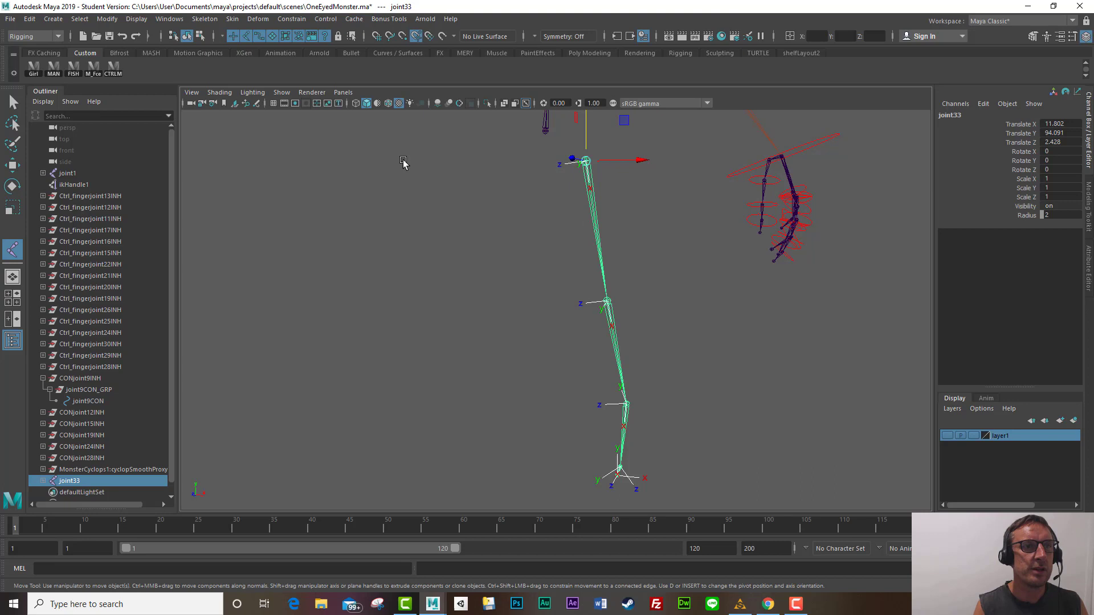
Step: Close the orientation options and toggle the leg joints' Local Rotation Axes display off
left_click(79, 19)
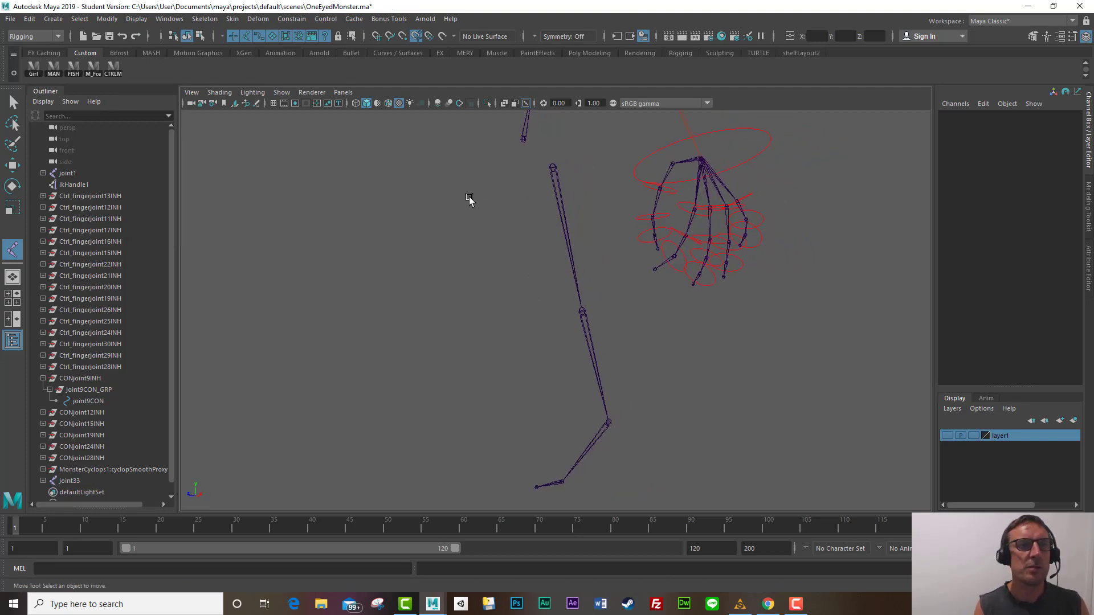
left_click(205, 19)
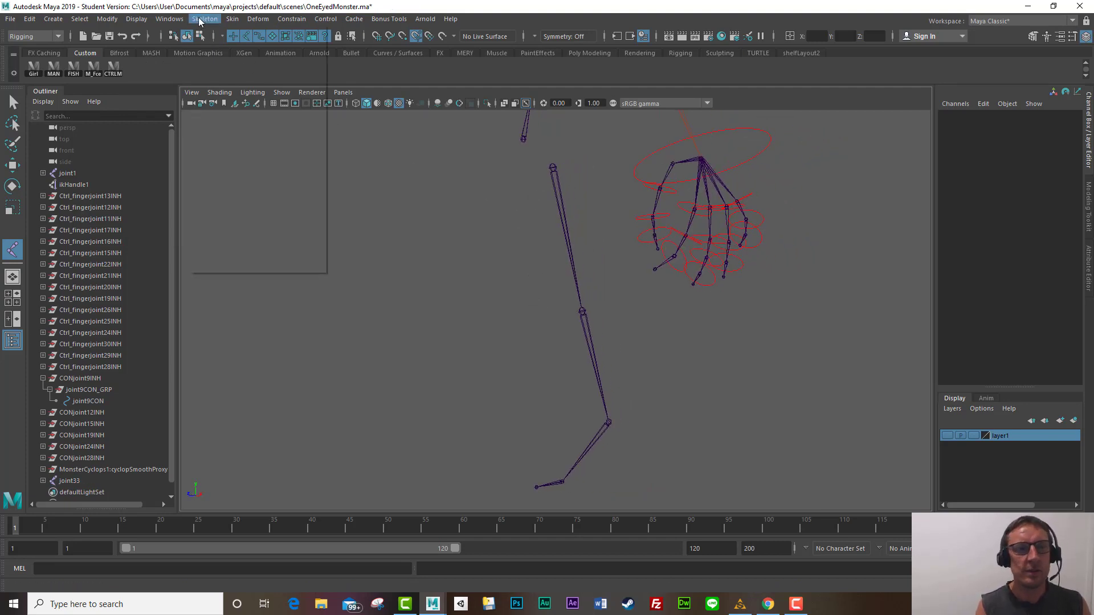
Step: Start the Create IK Handle tool and pick the hip joint as the handle's start
left_click(205, 18)
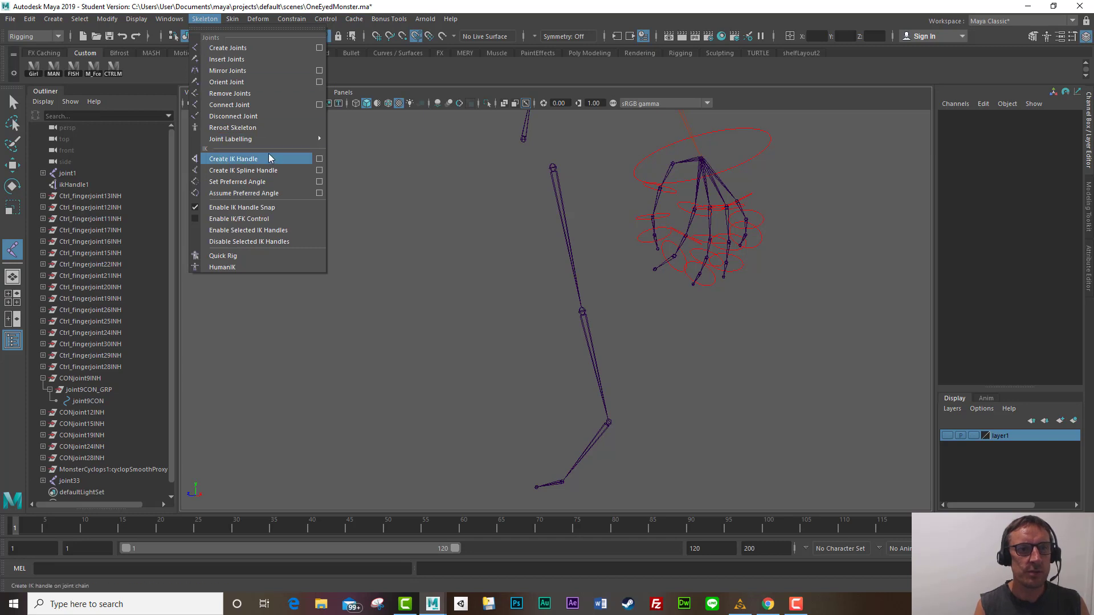
left_click(234, 158)
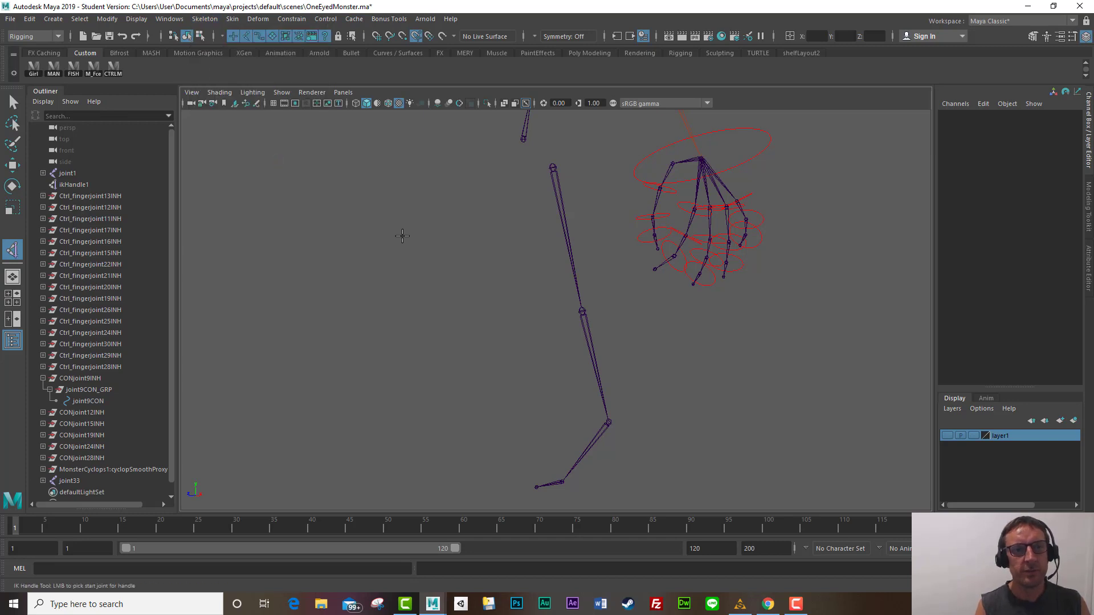
left_click(608, 420)
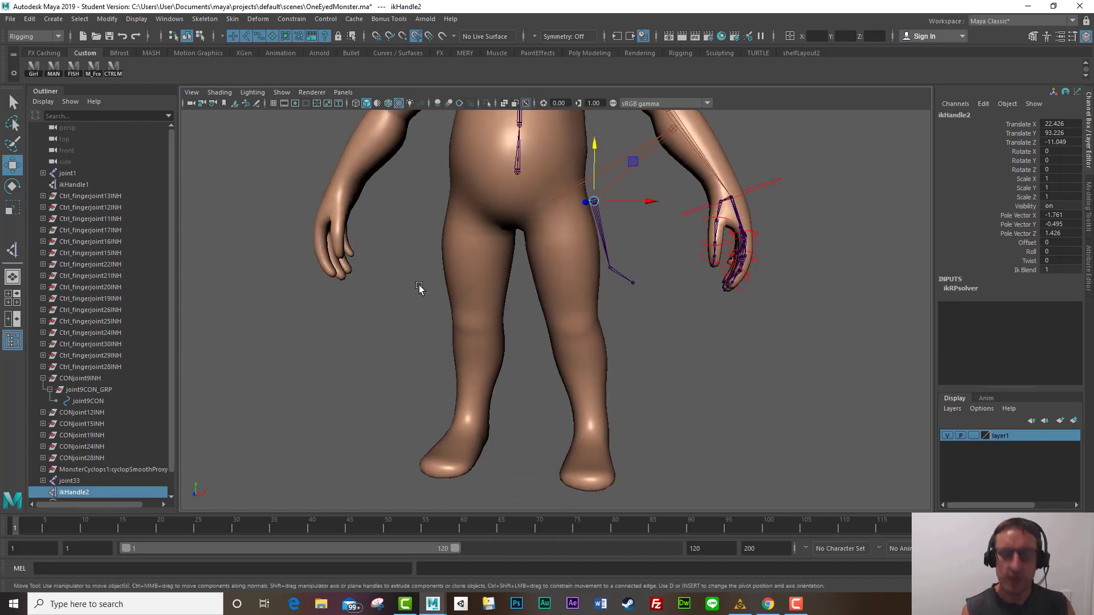
Step: Move ikHandle2 back down to the ankle and make the character mesh layer unselectable
left_click_drag(591, 202, 591, 415)
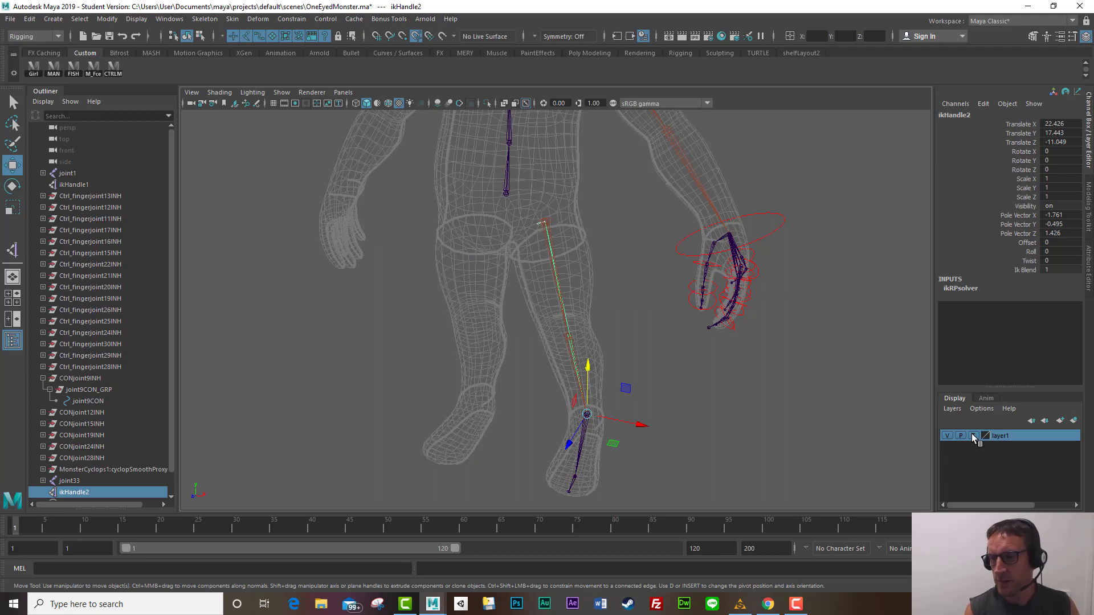
left_click(545, 181)
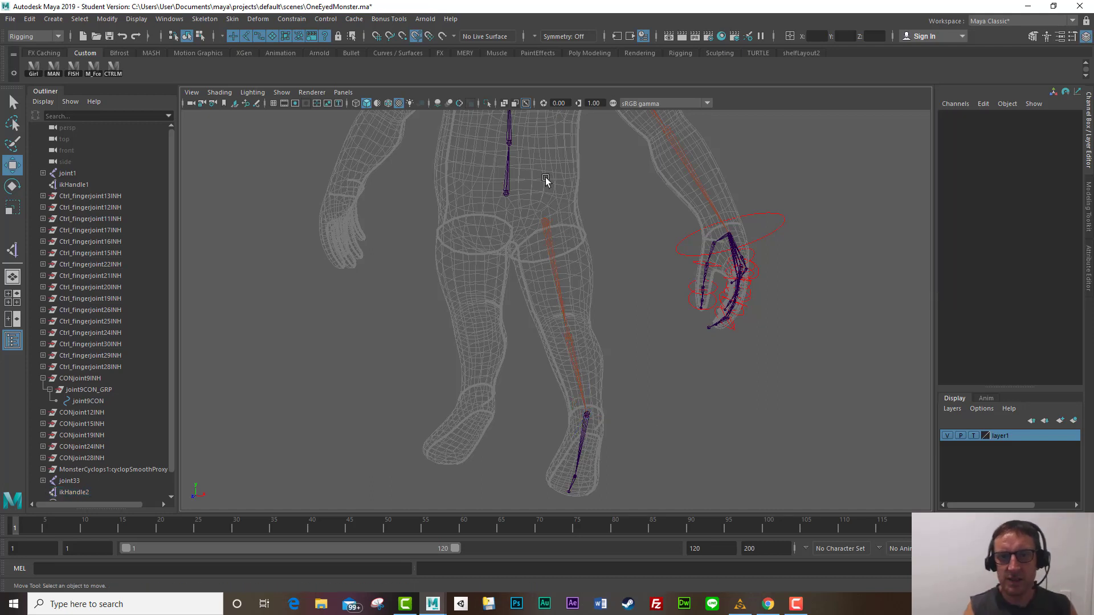
mouse_move(593, 251)
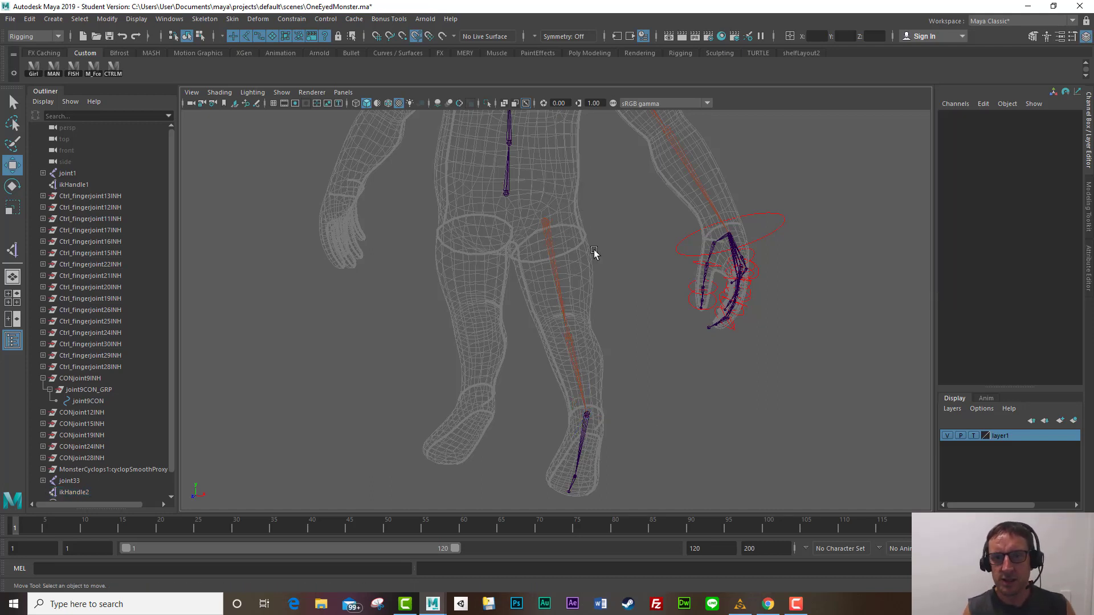
left_click(586, 429)
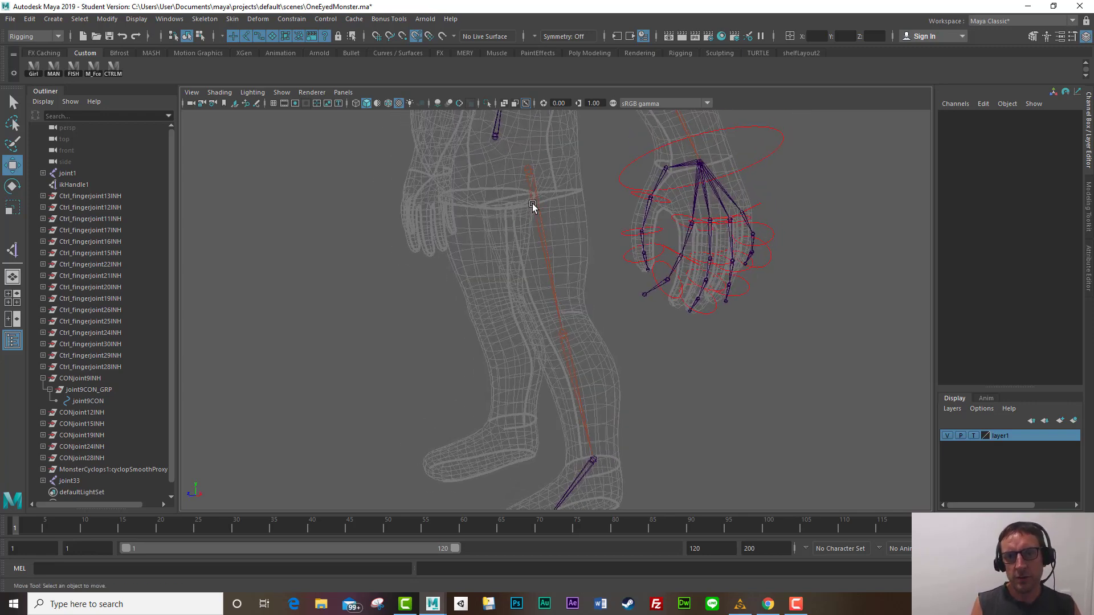
Step: Select joint33 and freeze its translate channels through the Channel Box menu
left_click(533, 205)
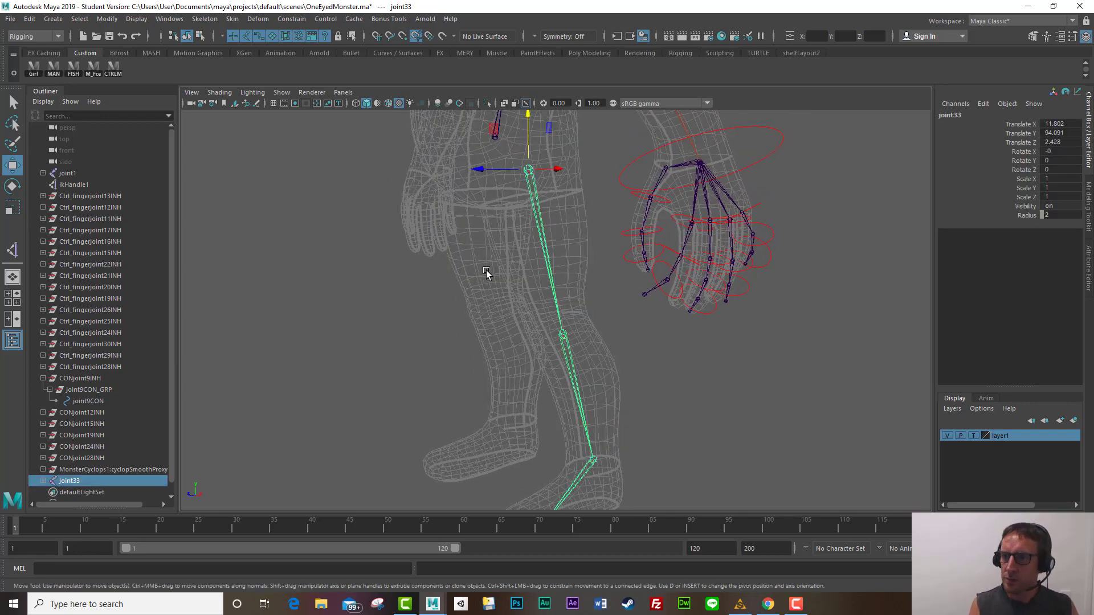
mouse_move(1013, 146)
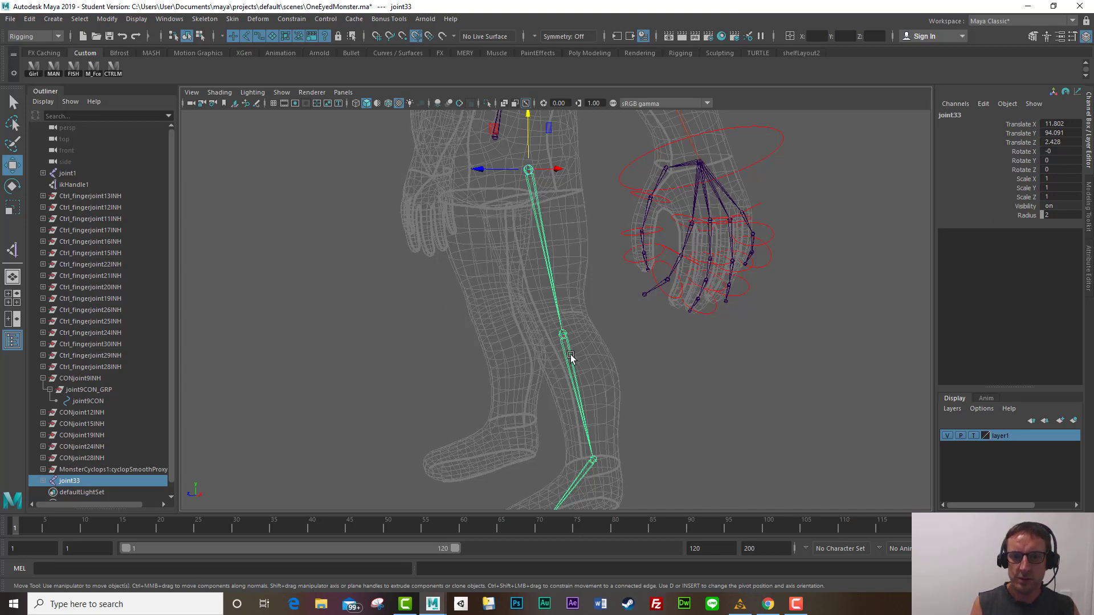
mouse_move(534, 212)
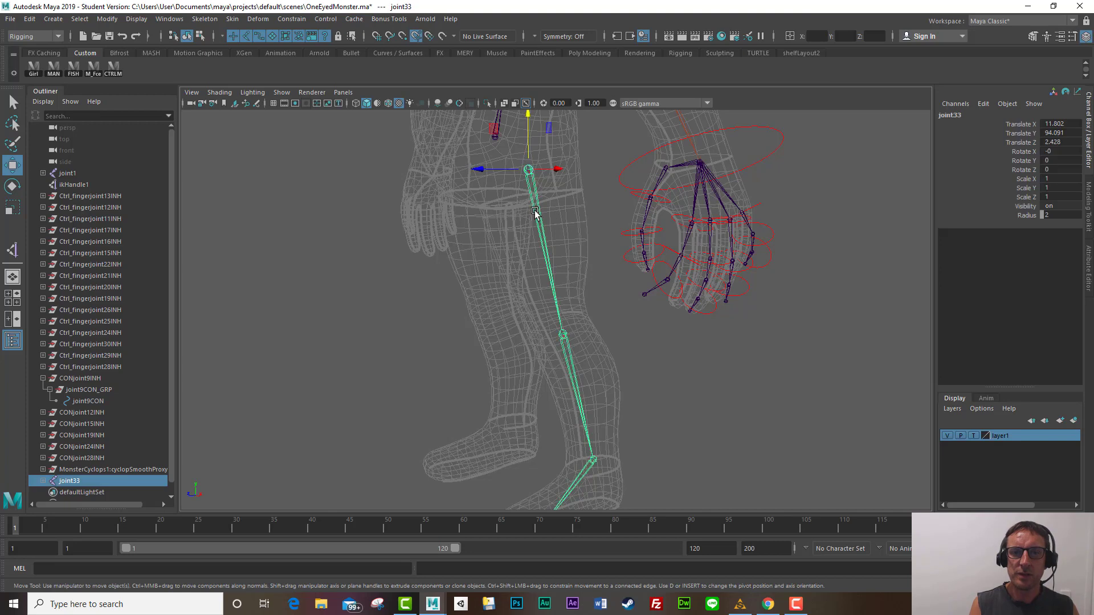
mouse_move(919, 193)
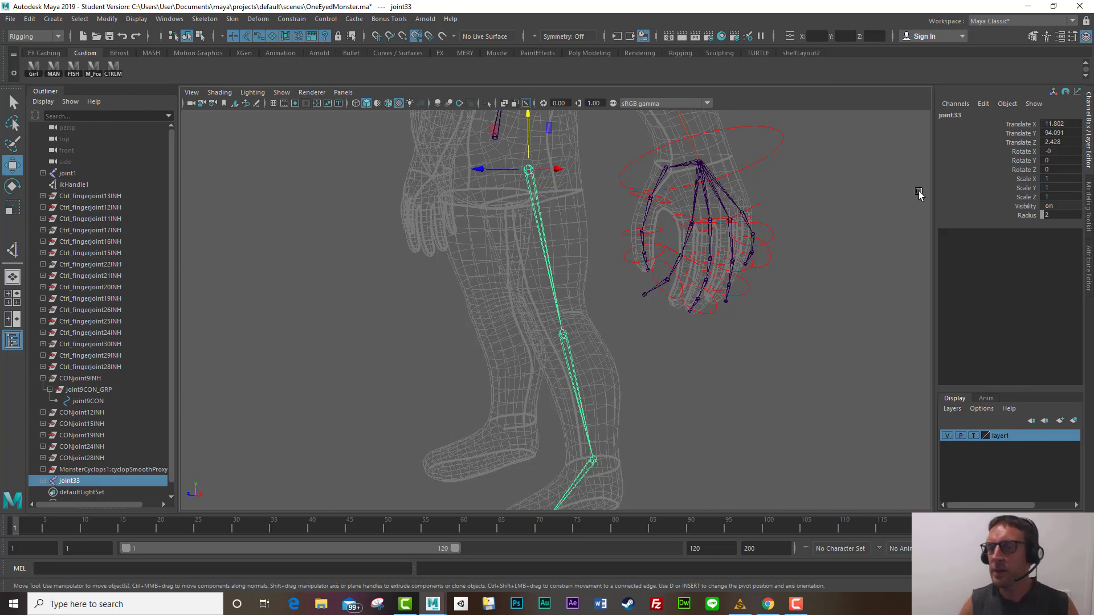
left_click(955, 103)
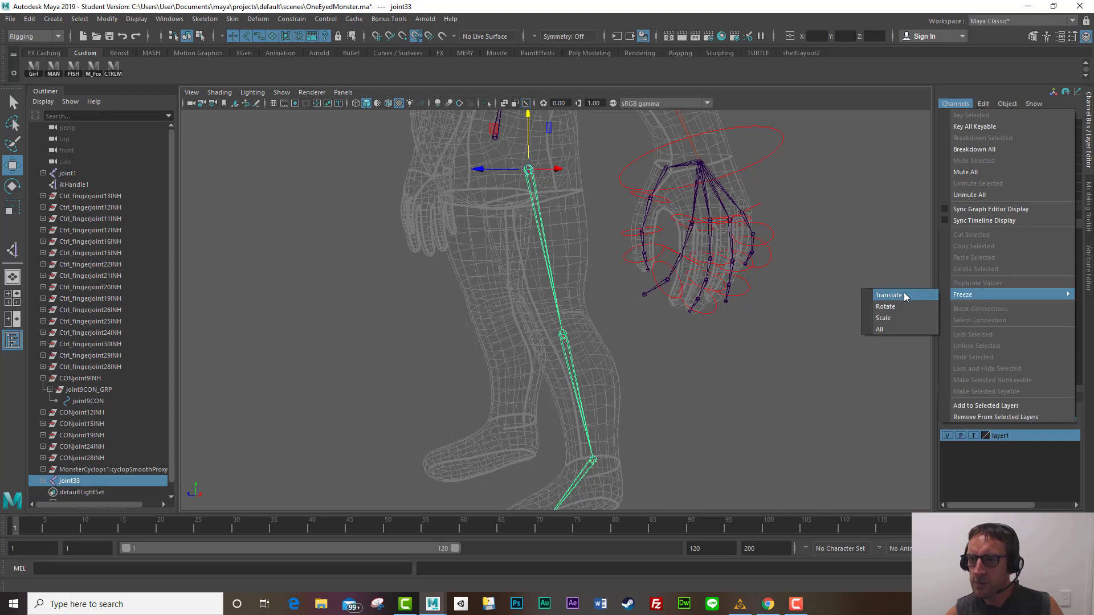
left_click(888, 295)
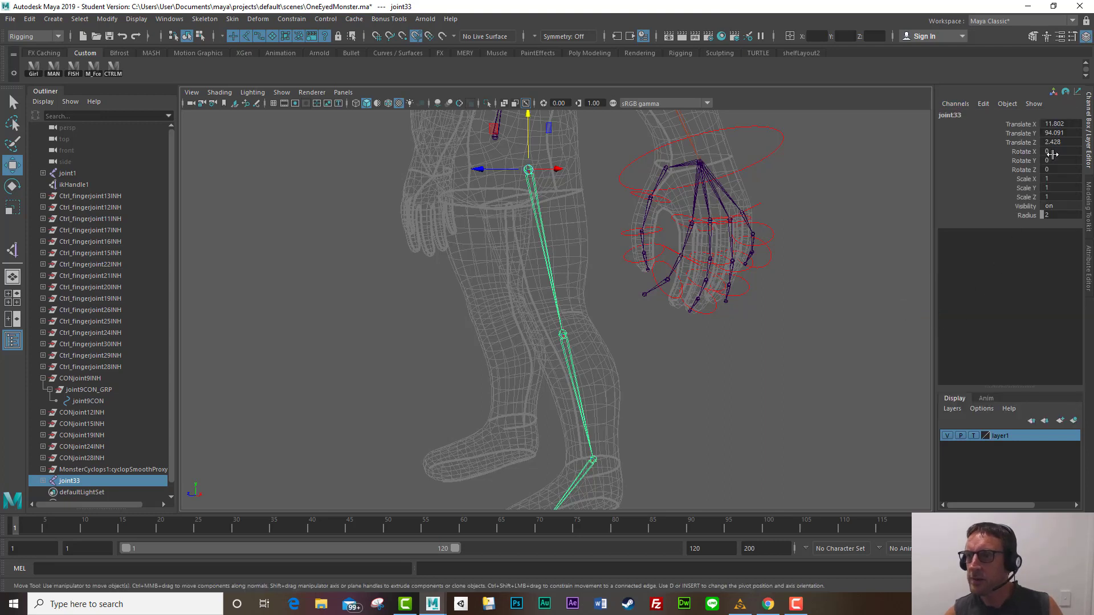
left_click(561, 335)
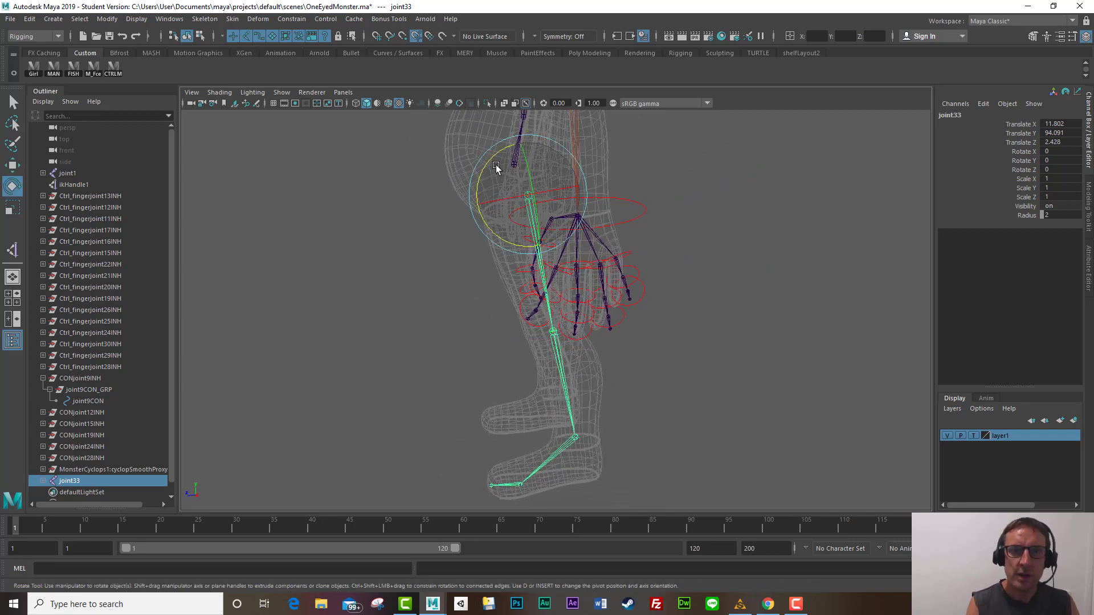
Step: Swing joint33 forward about 44.6° at the hip and store that pose as the preferred angle
left_click_drag(495, 170, 452, 311)
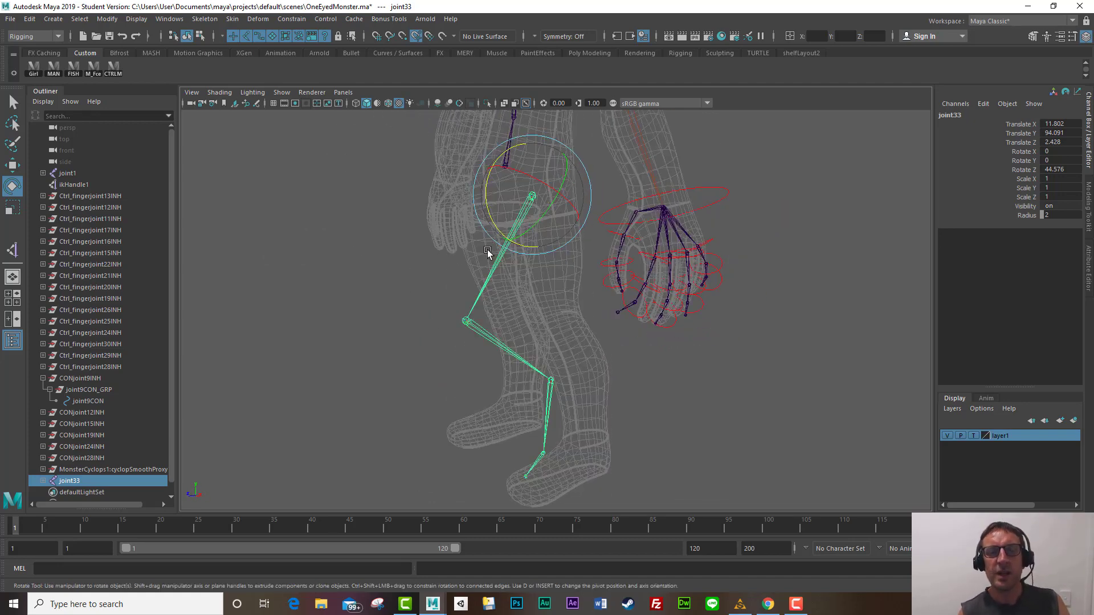
left_click(205, 19)
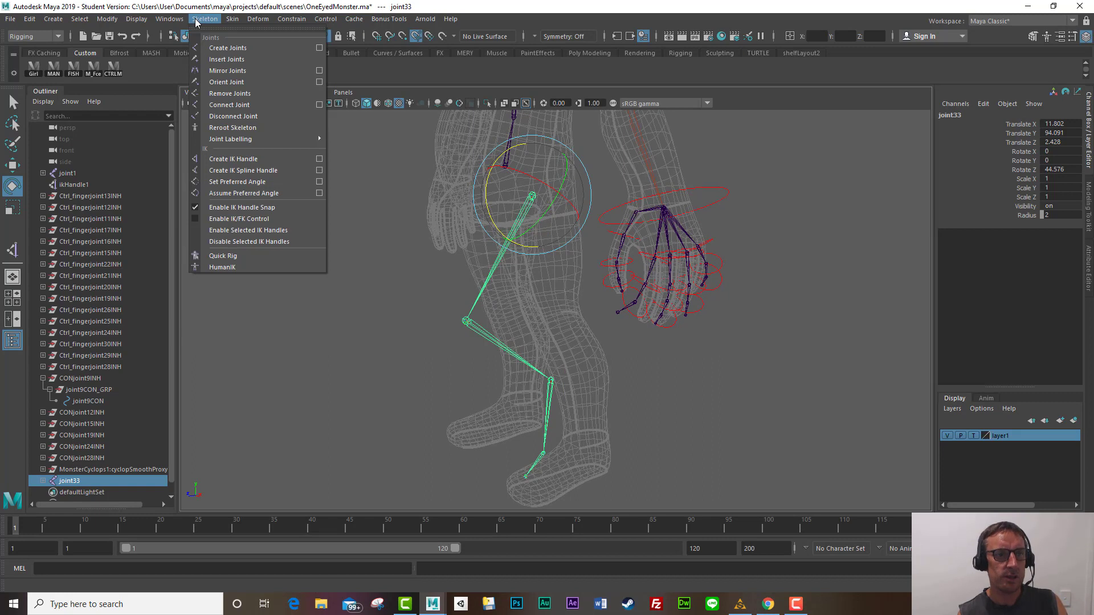
mouse_move(243, 192)
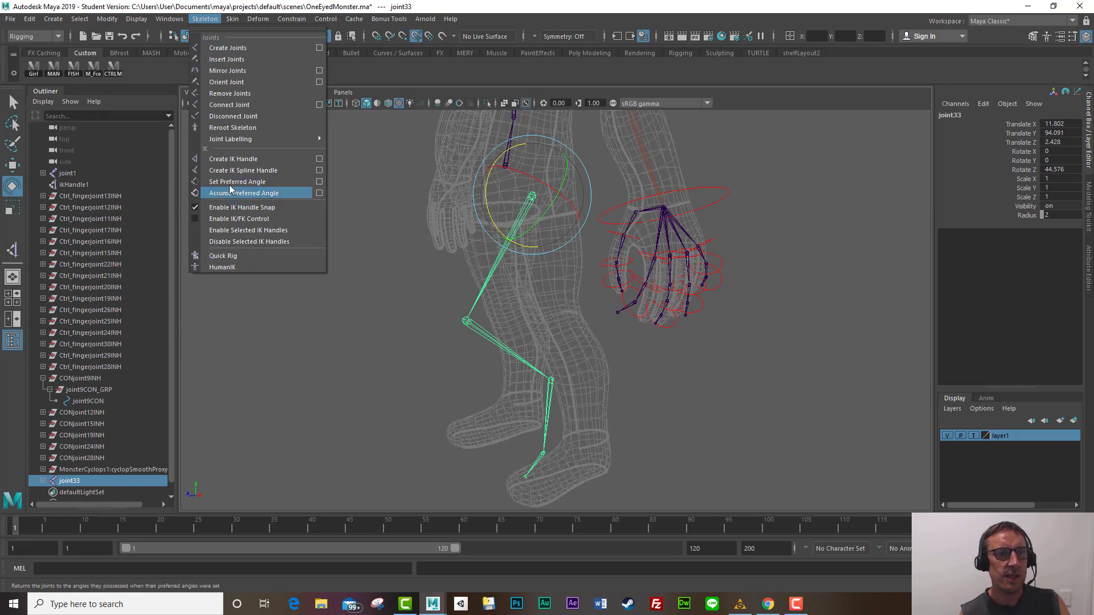
left_click(243, 193)
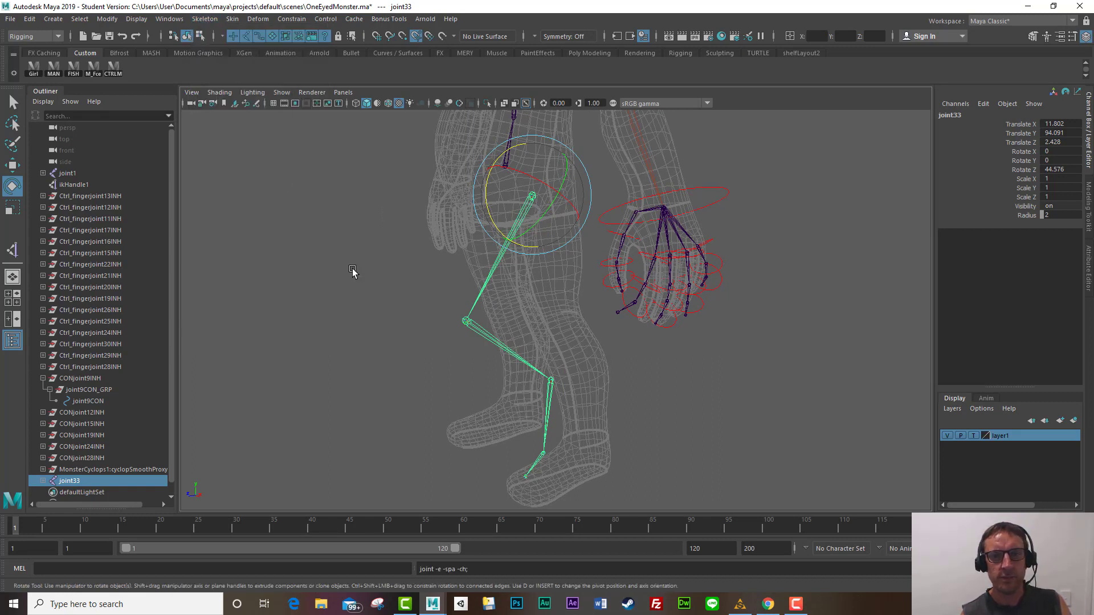
mouse_move(355, 276)
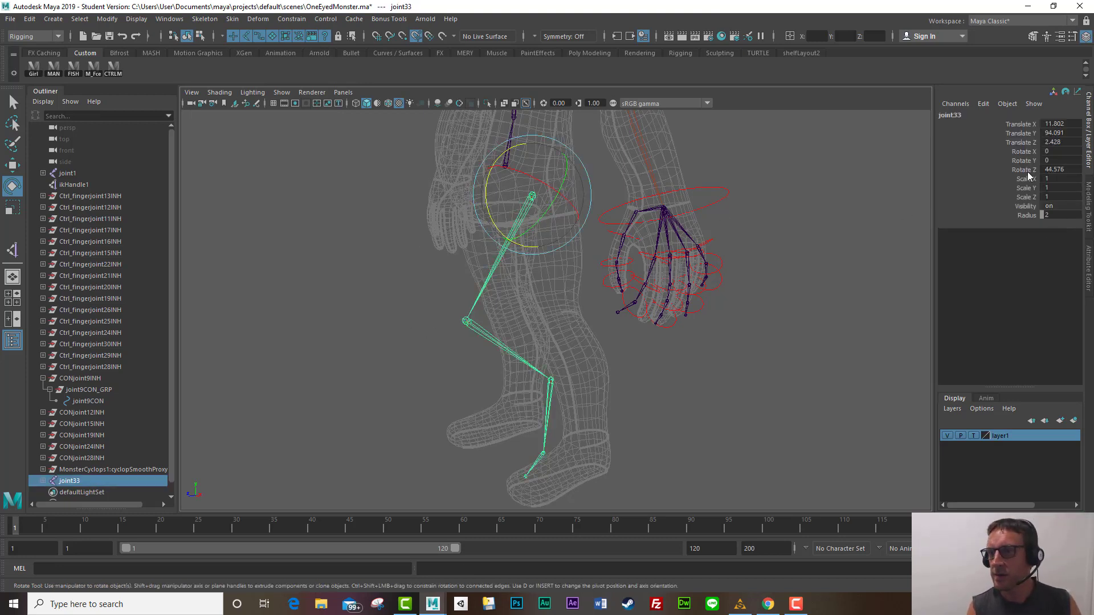
Step: Zero the joint rotation and store the straight pose as the preferred angle
left_click(1058, 169)
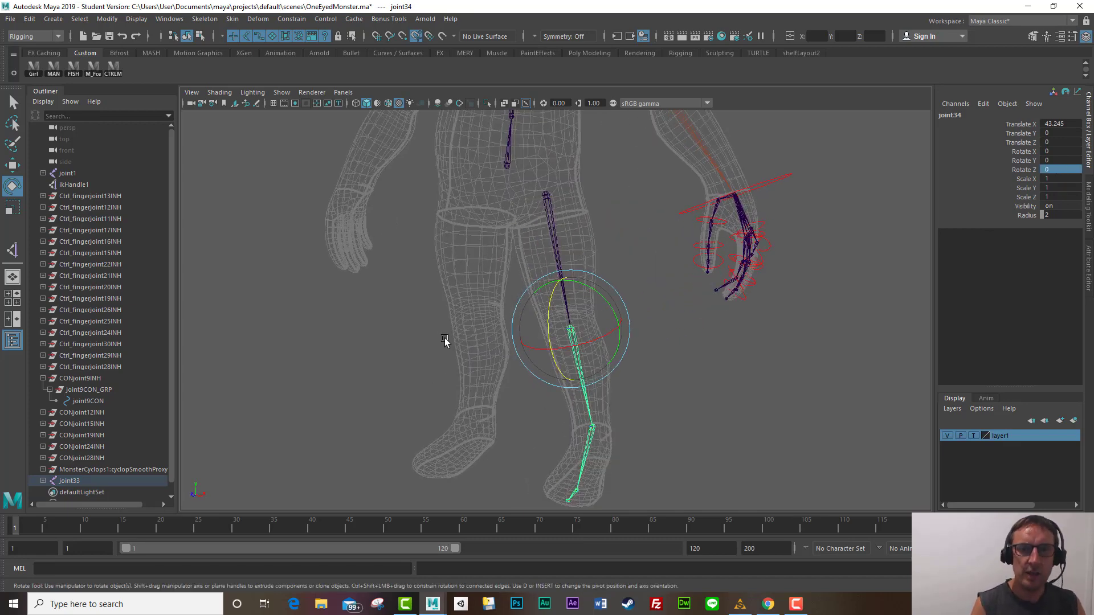
left_click(205, 19)
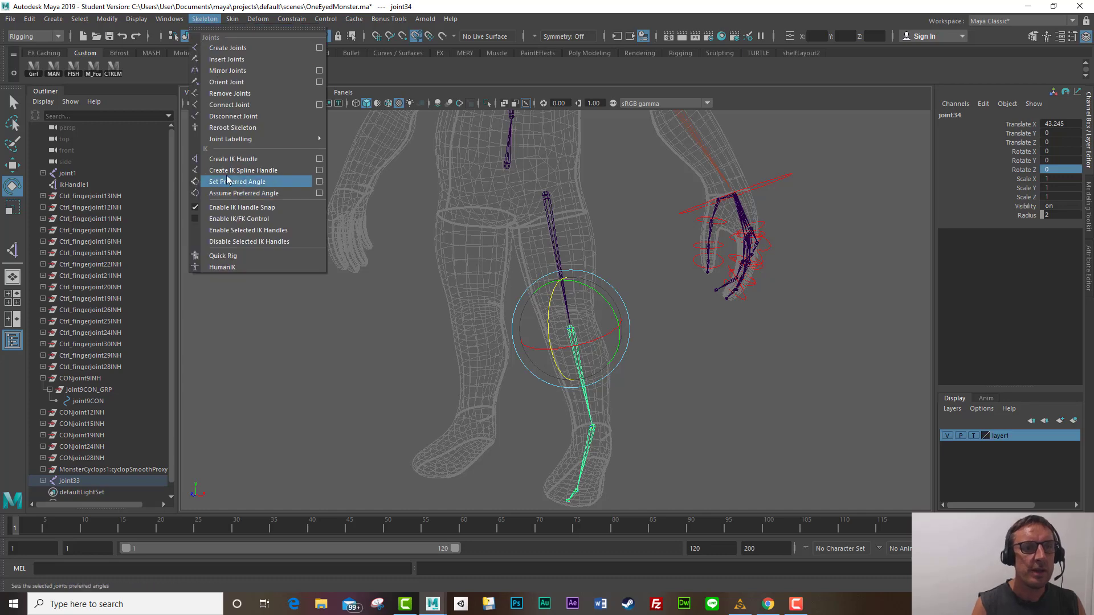
left_click(239, 181)
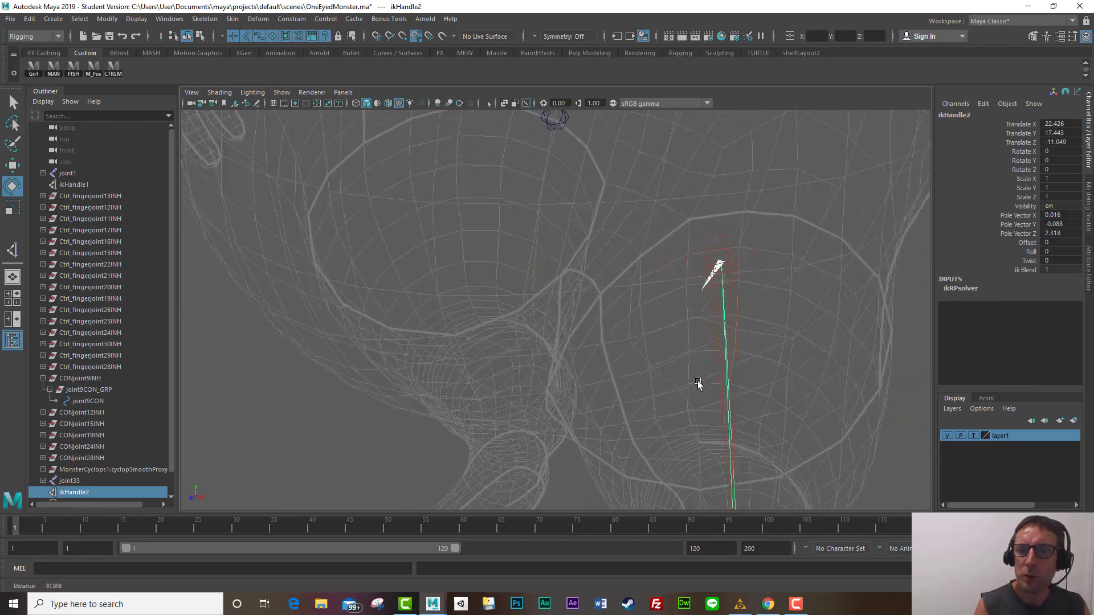
left_click_drag(697, 383, 582, 429)
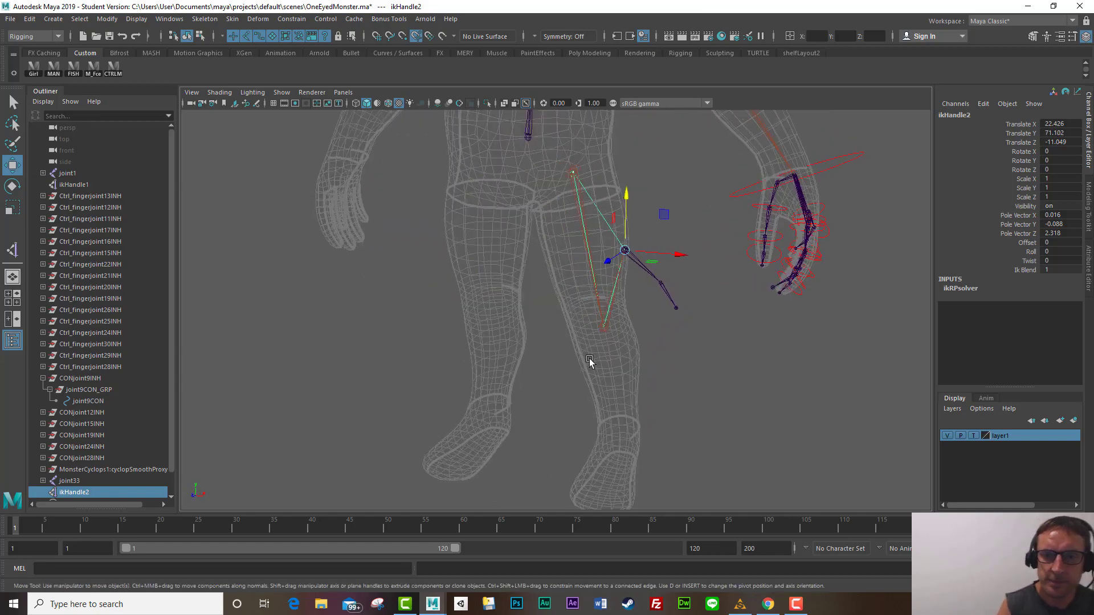
left_click_drag(590, 363, 487, 340)
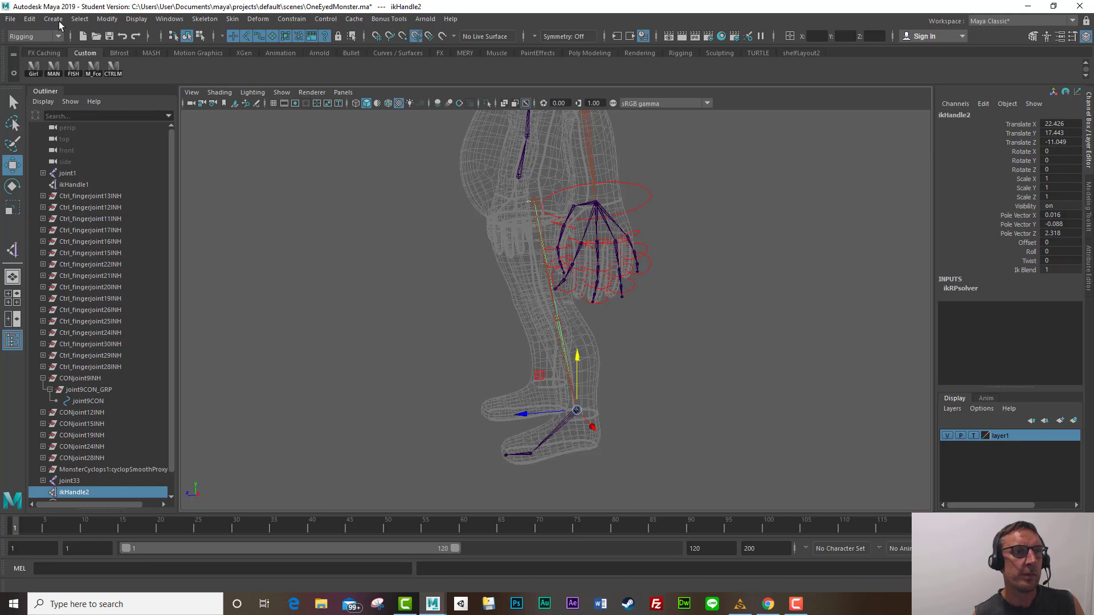
Step: Create nurbsCircle1, scale it to about 5.1, place it before the knee and rotate Z -90
left_click(46, 19)
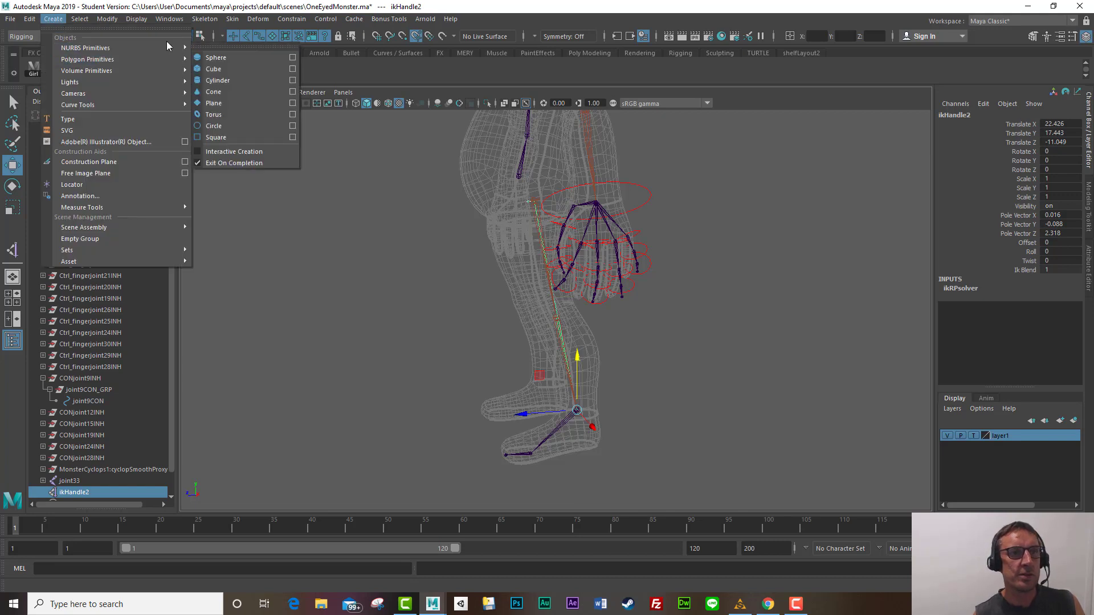
left_click(212, 125)
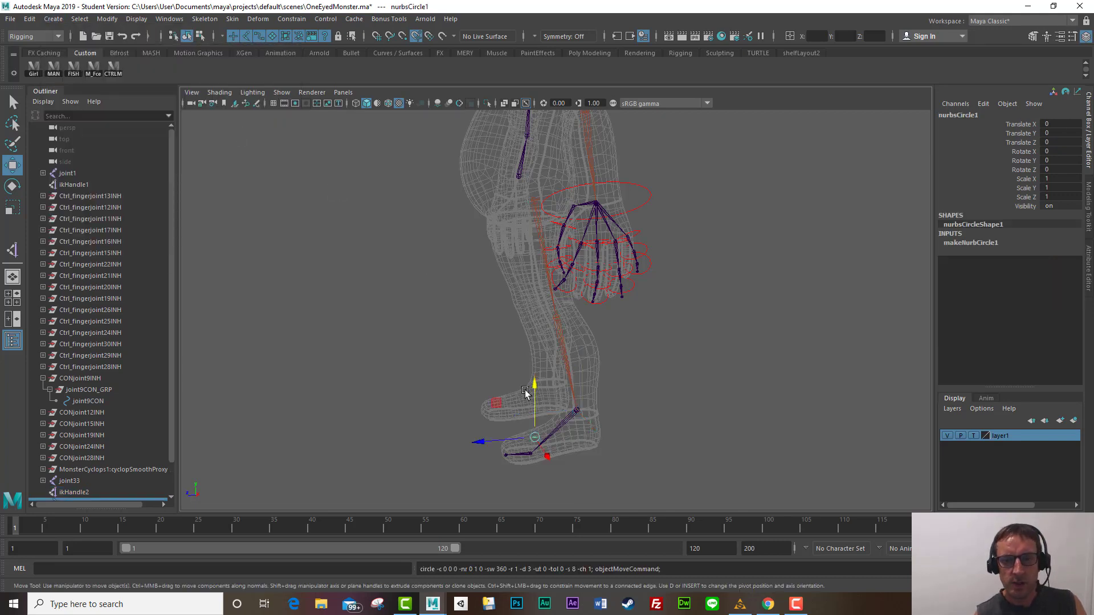
left_click_drag(534, 384, 534, 325)
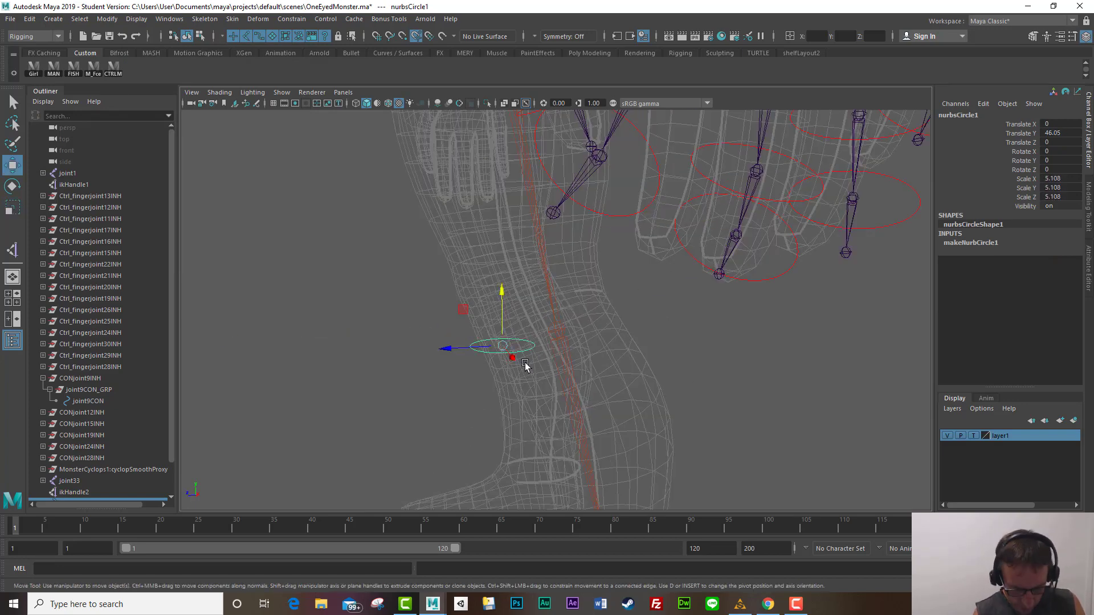
left_click_drag(503, 345, 556, 329)
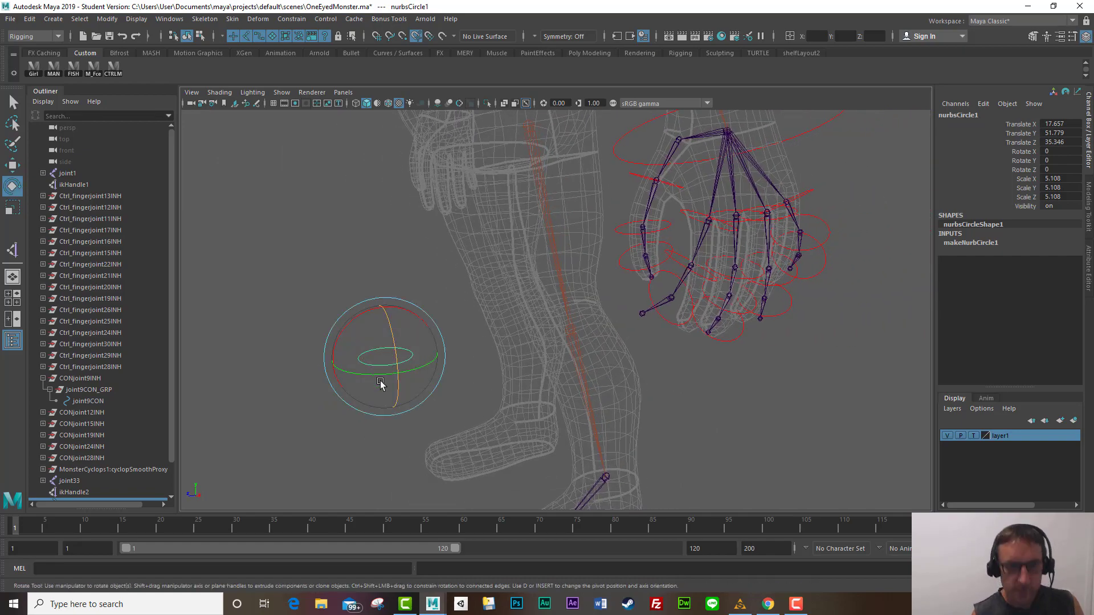
left_click_drag(380, 383, 410, 391)
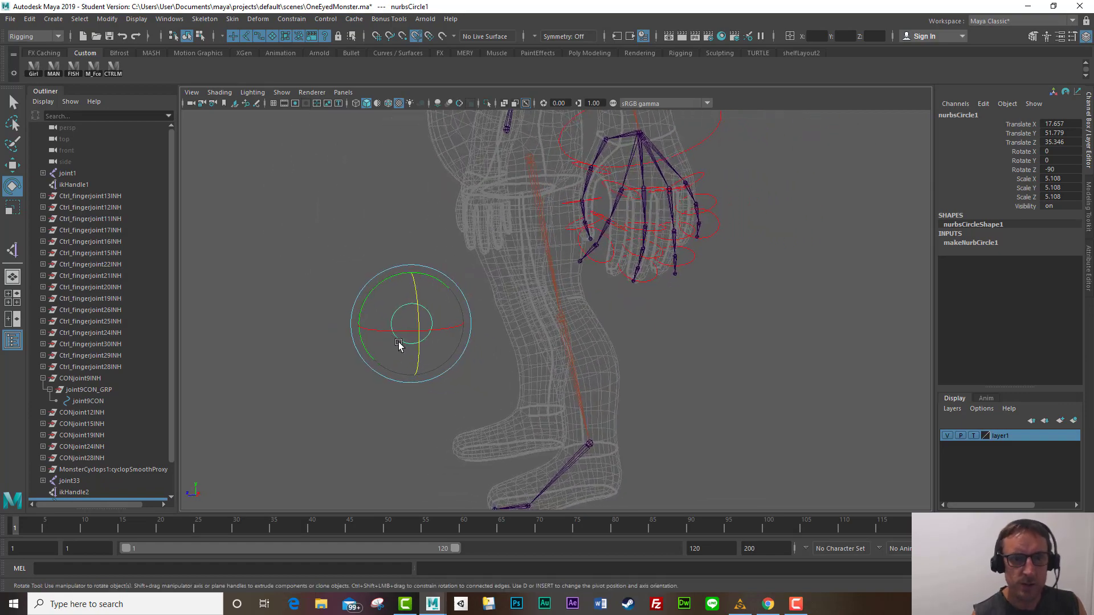
Step: Freeze the knee circle's transformations and rename it L_knee_Ctrl
left_click(104, 19)
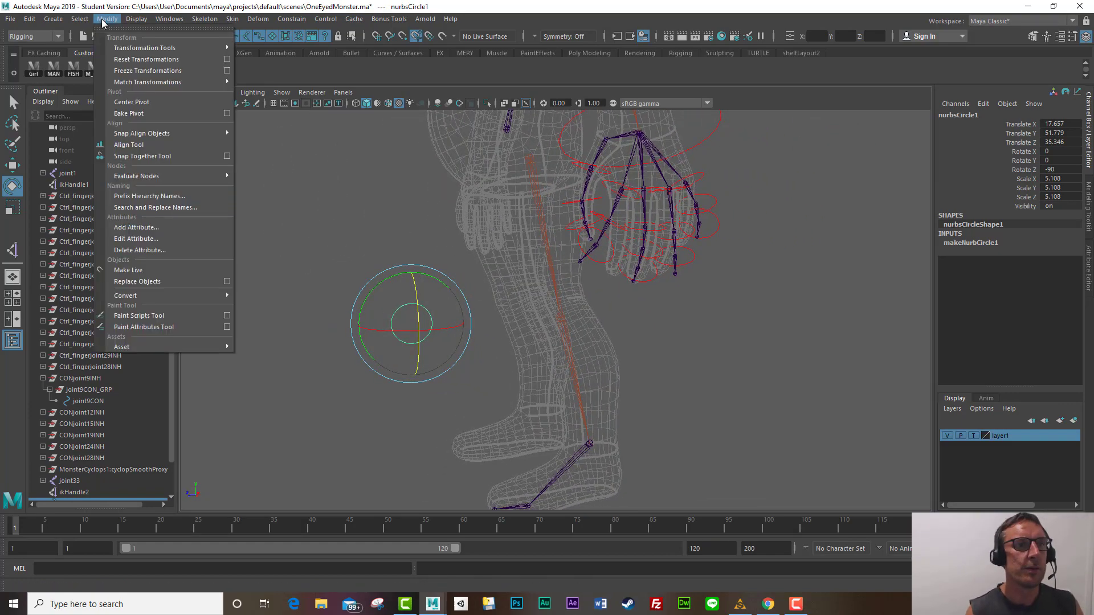
left_click(147, 70)
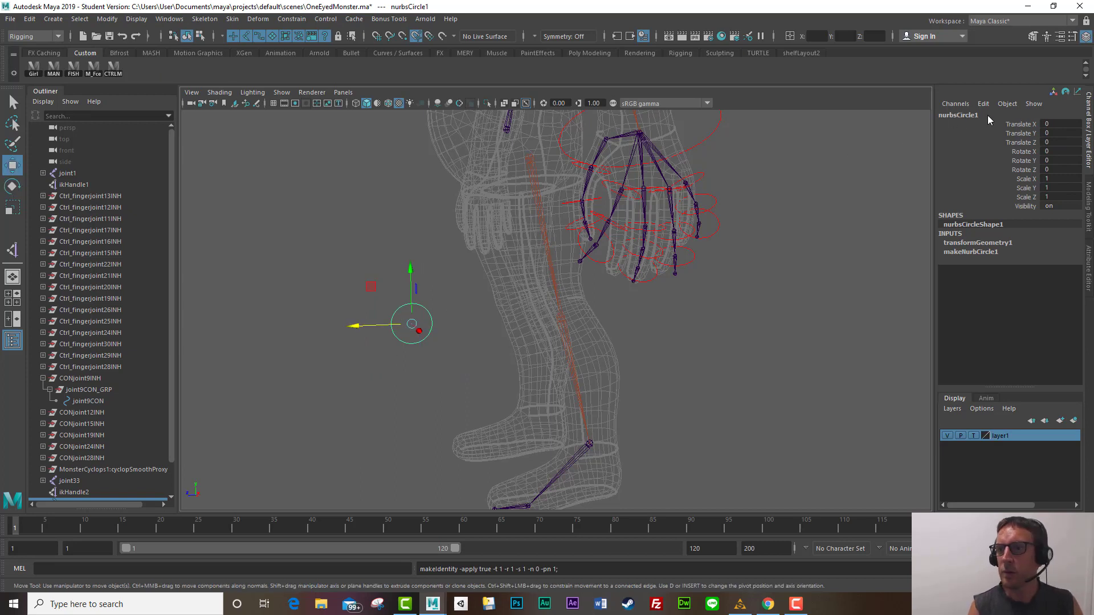
double_click(958, 115)
type("L__knee_Ctrl")
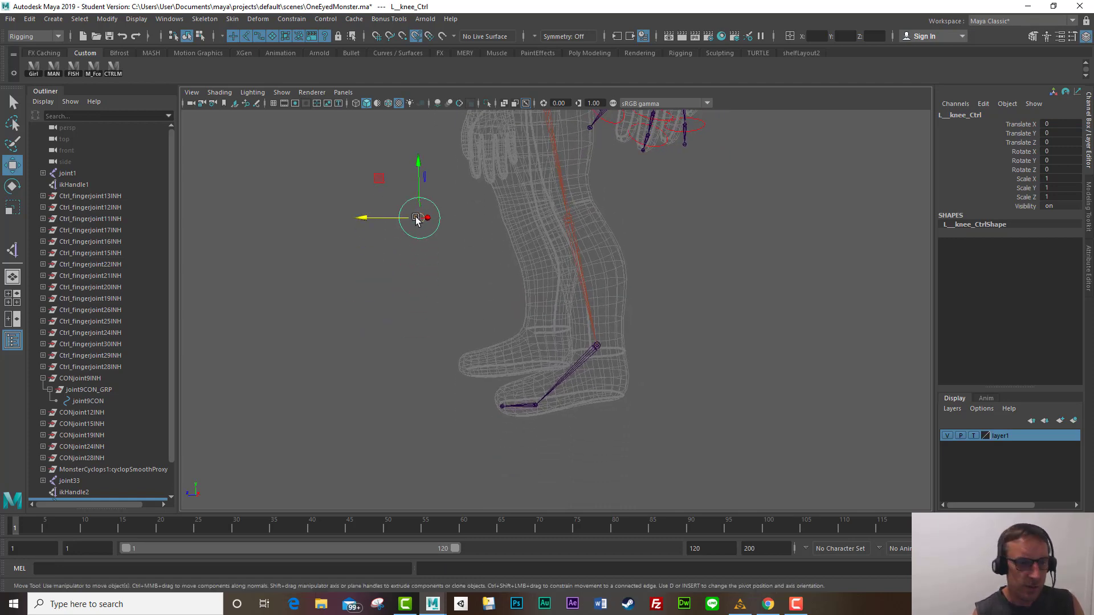
mouse_move(70, 497)
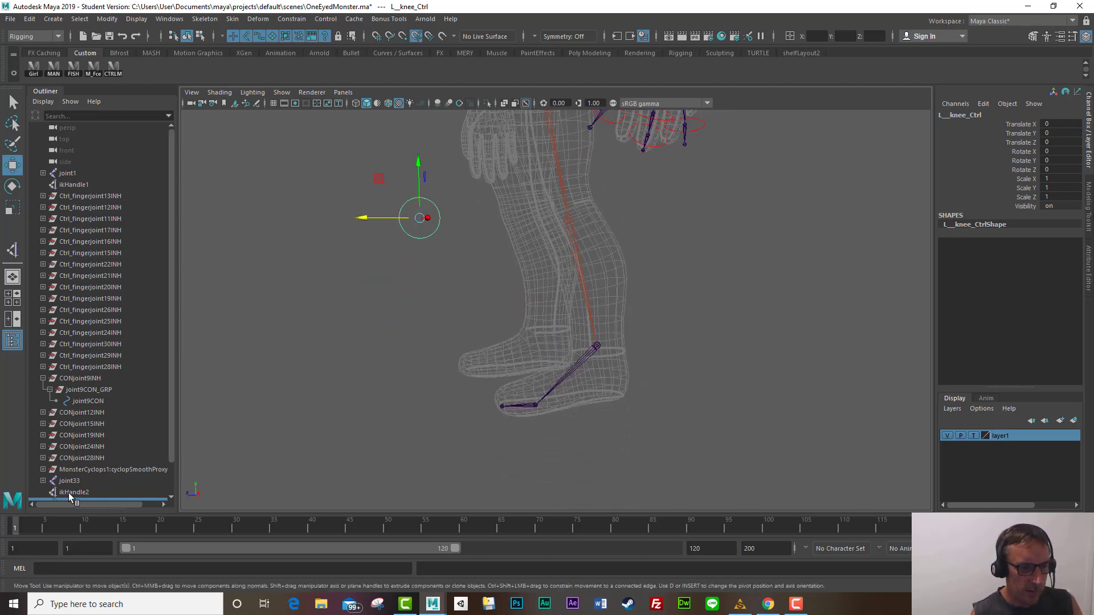
Step: Pole-vector constrain ikHandle2 to the L_knee_Ctrl circle
left_click(74, 492)
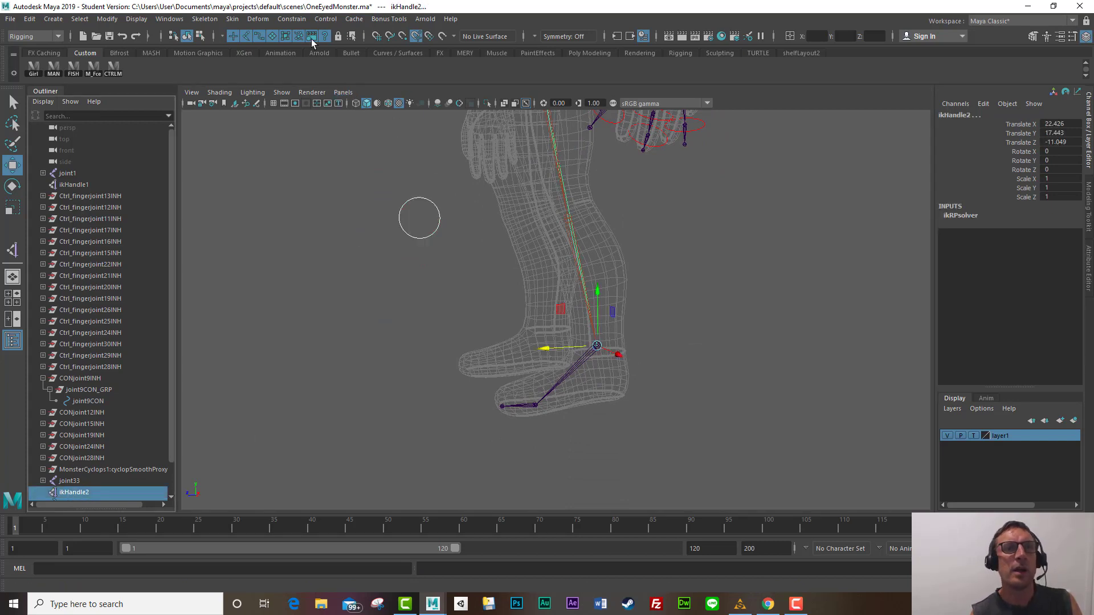
left_click(291, 19)
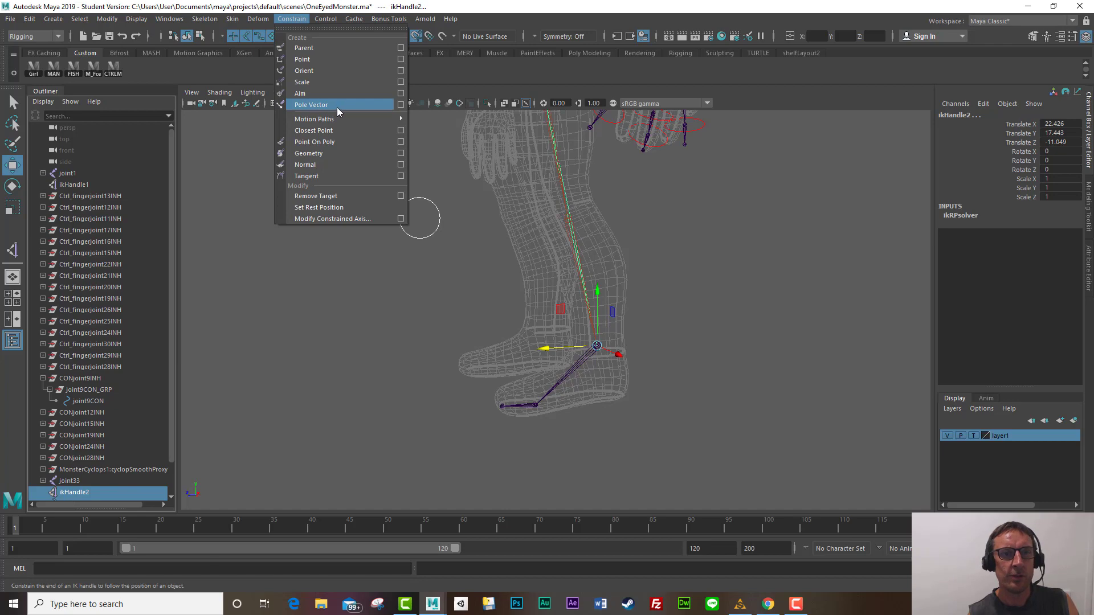
left_click(311, 105)
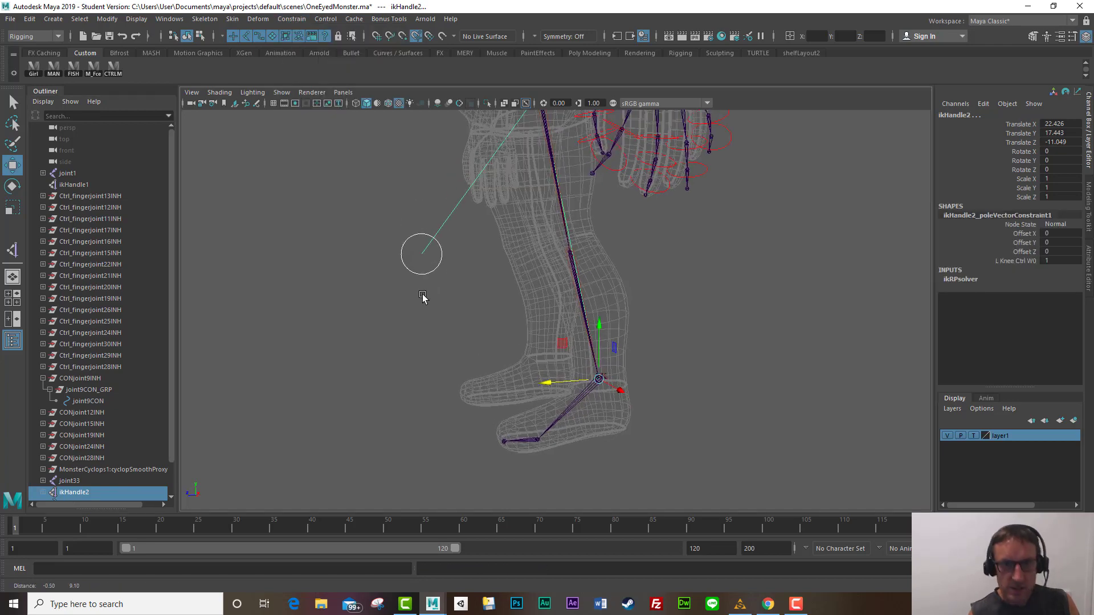